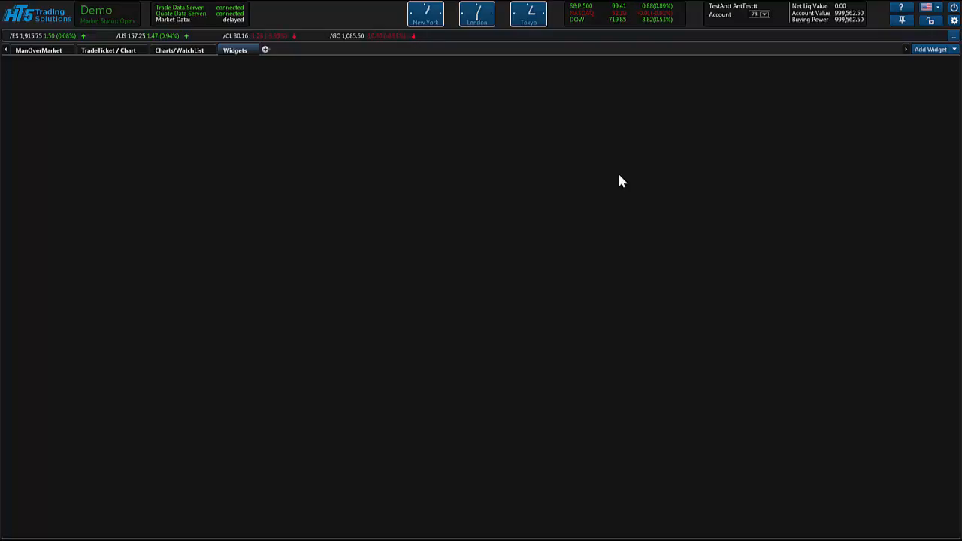
mouse_move(569, 181)
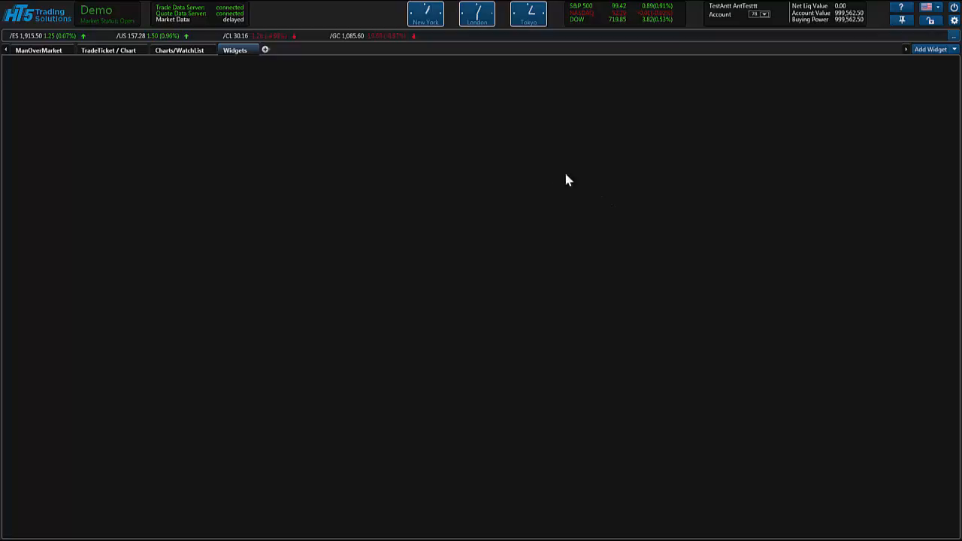
mouse_move(473, 153)
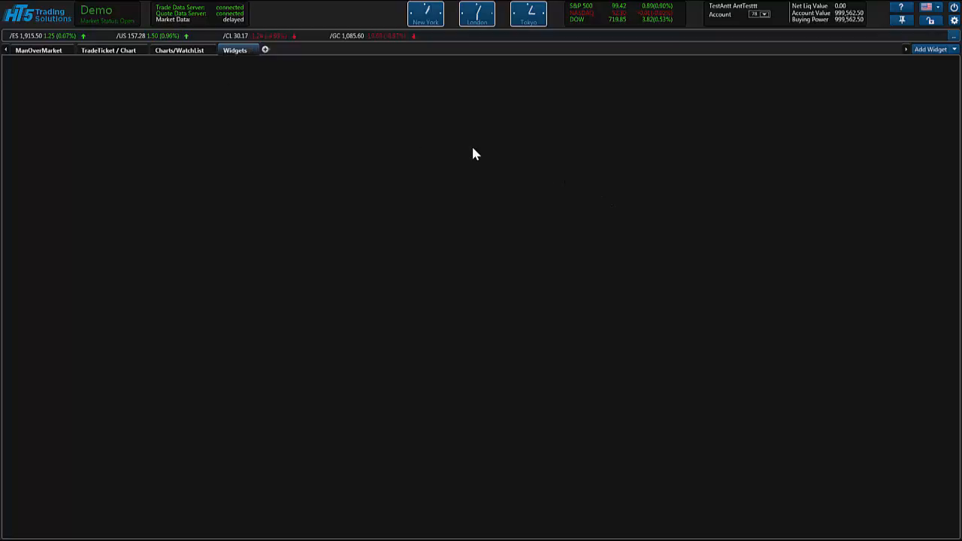
mouse_move(472, 150)
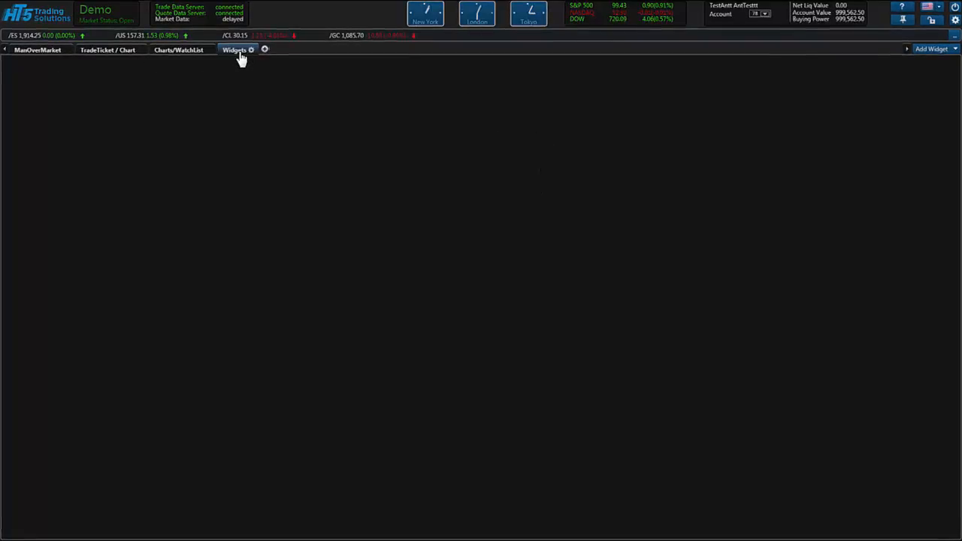
Step: Place a Watchlist widget showing crude oil, E-mini S&P 500, gold and treasury quotes on the Widgets tab
left_click(177, 50)
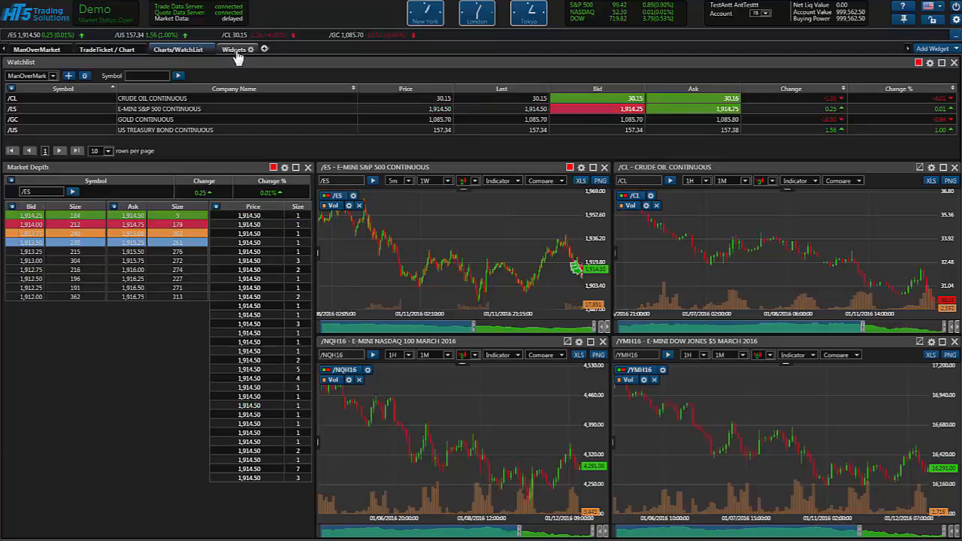
left_click(235, 50)
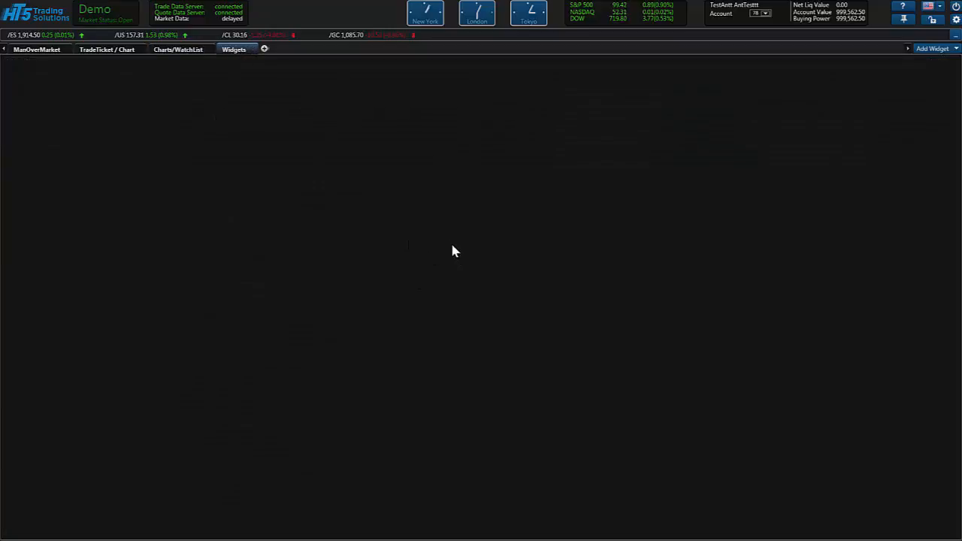
mouse_move(508, 224)
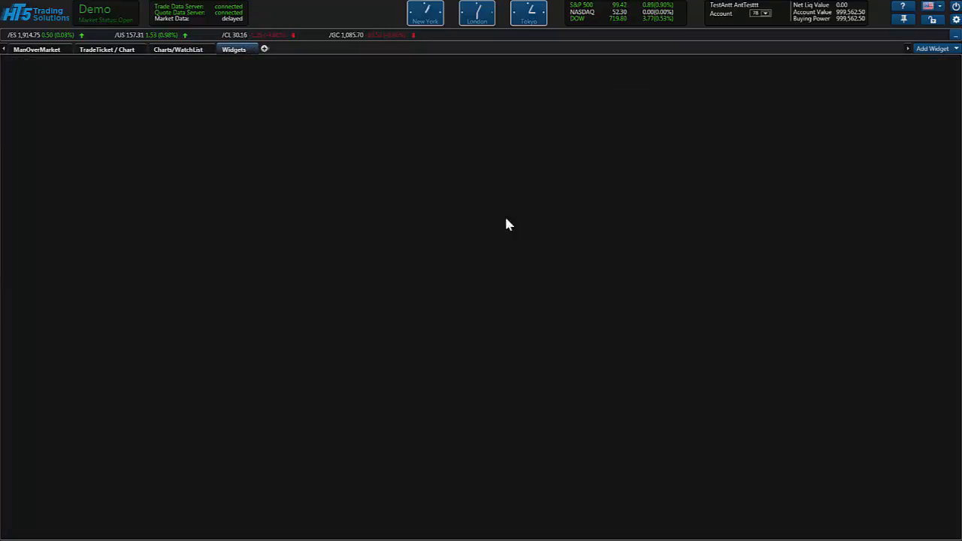
left_click(933, 49)
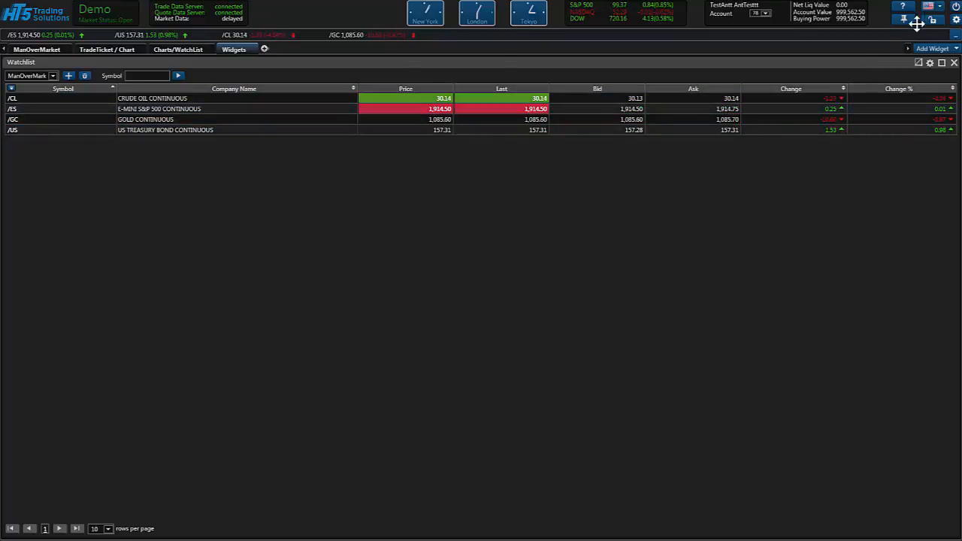
mouse_move(928, 63)
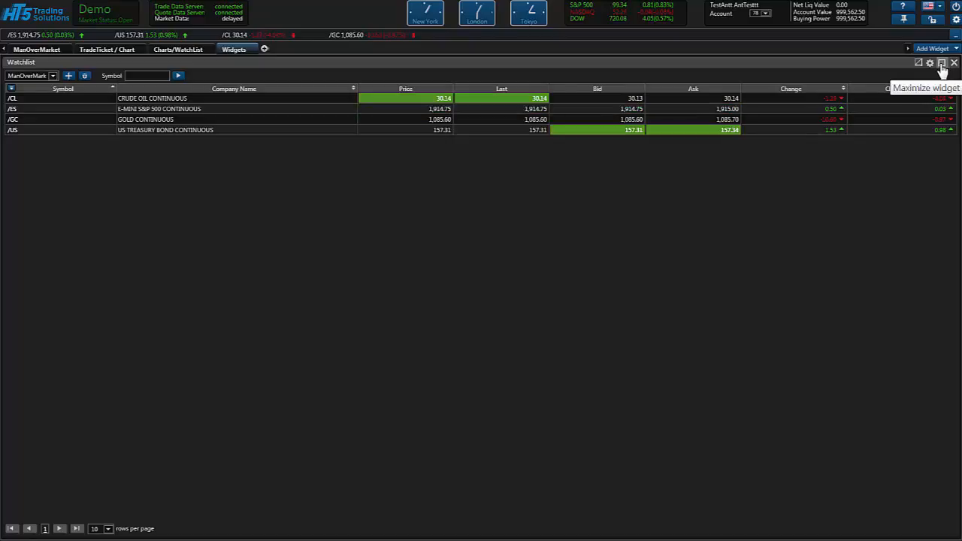
mouse_move(926, 63)
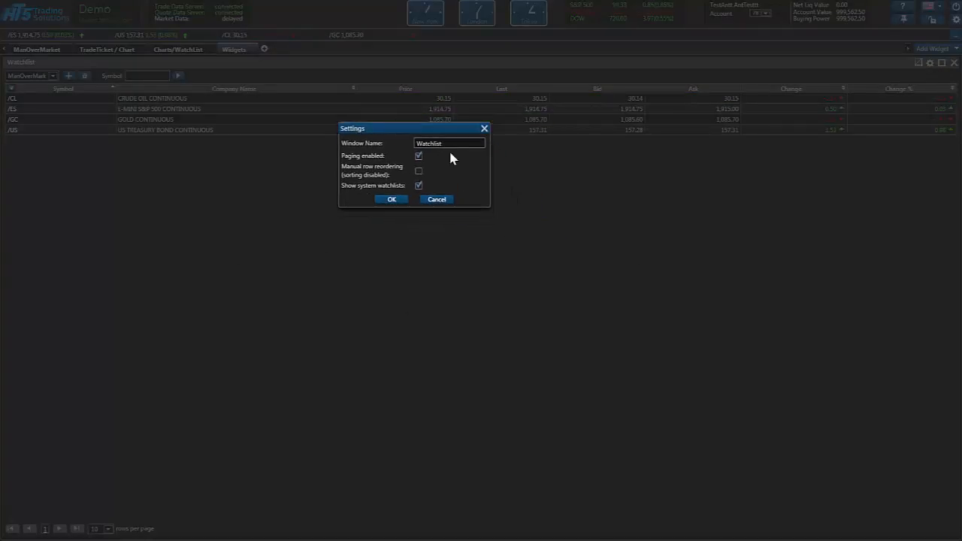
Step: Name the widget 'MOM Watchlist', enable manual row reordering, disable paging and apply
left_click(419, 155)
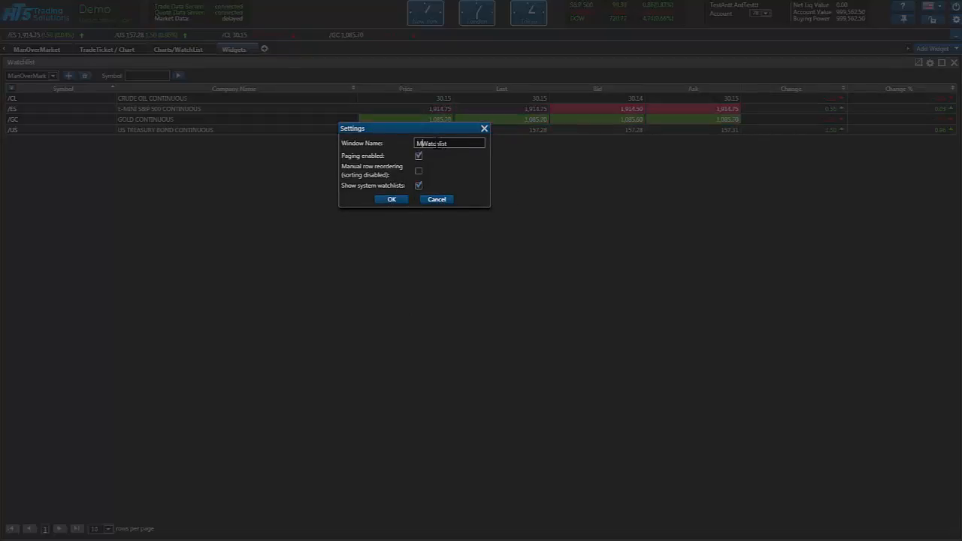
type("MOM Watchlist")
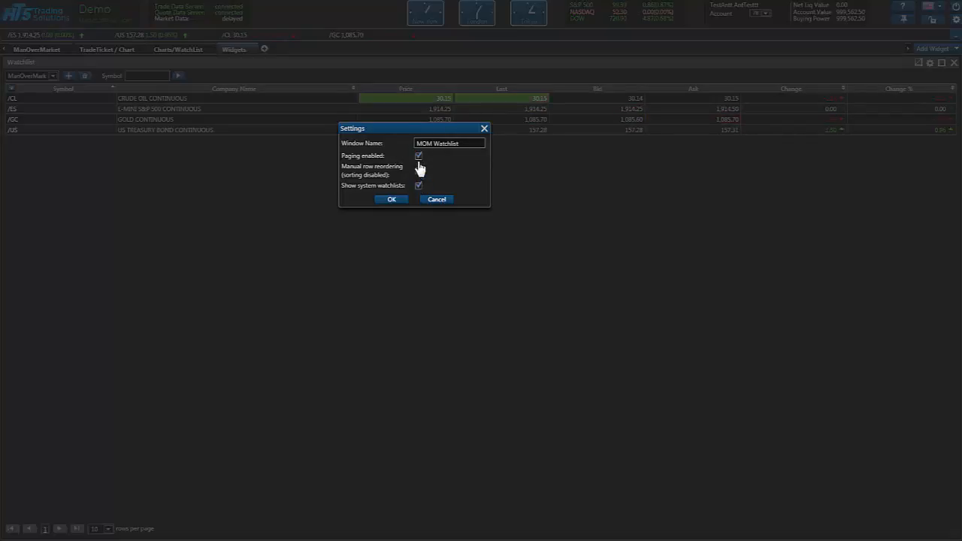
left_click(418, 170)
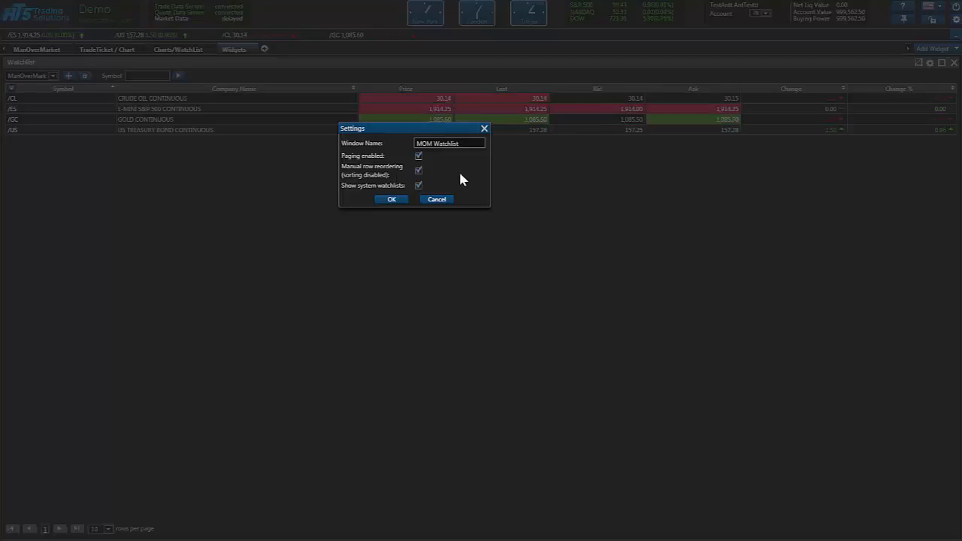
left_click(418, 155)
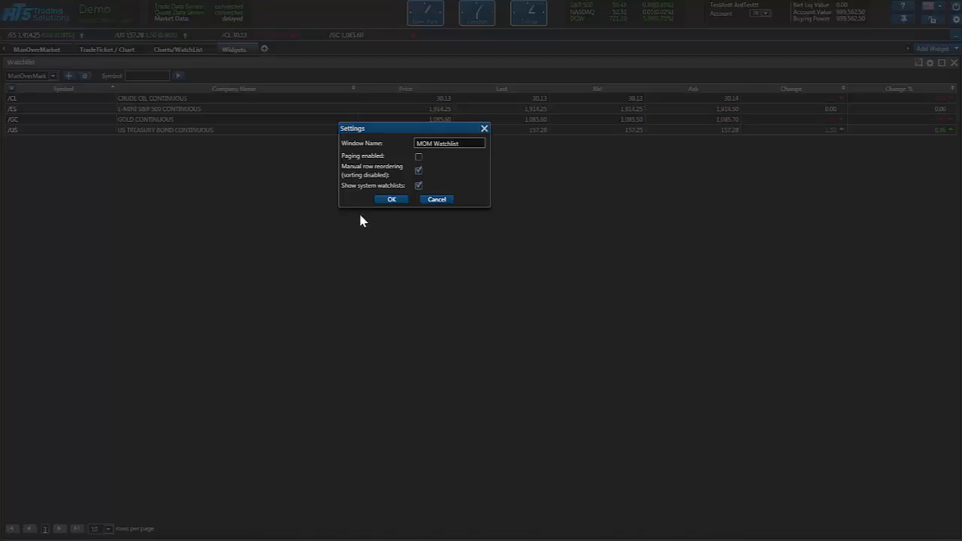
left_click(391, 198)
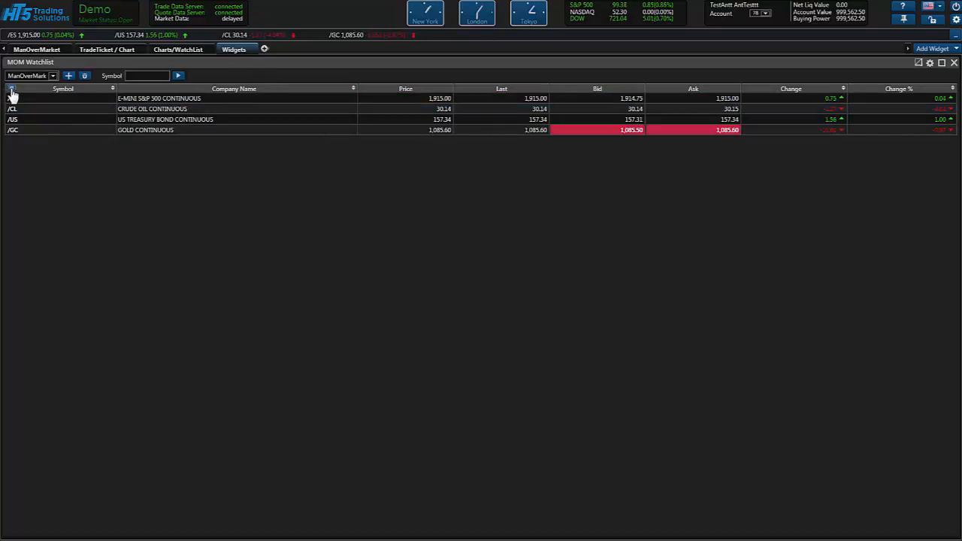
Step: Show every available column in the MOM Watchlist via Manage columns
left_click(13, 93)
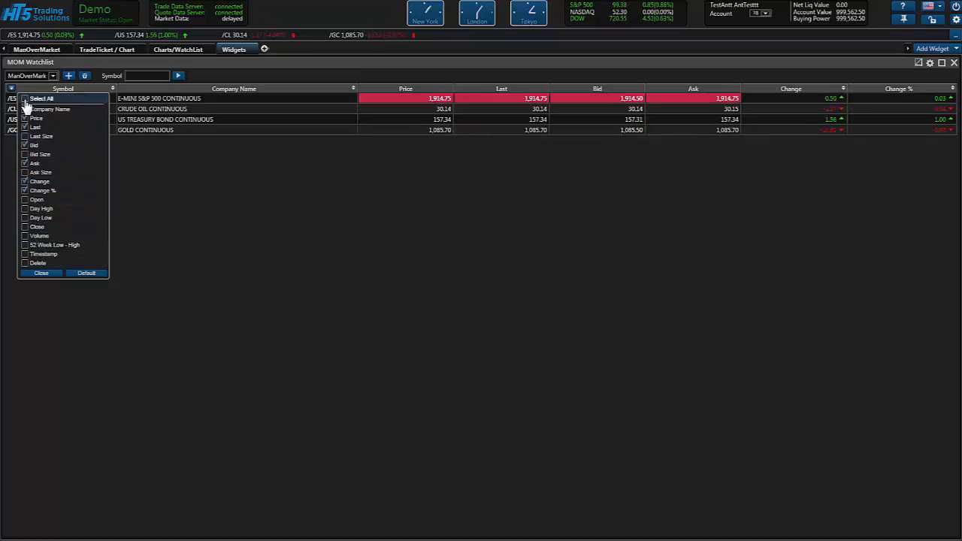
left_click(27, 100)
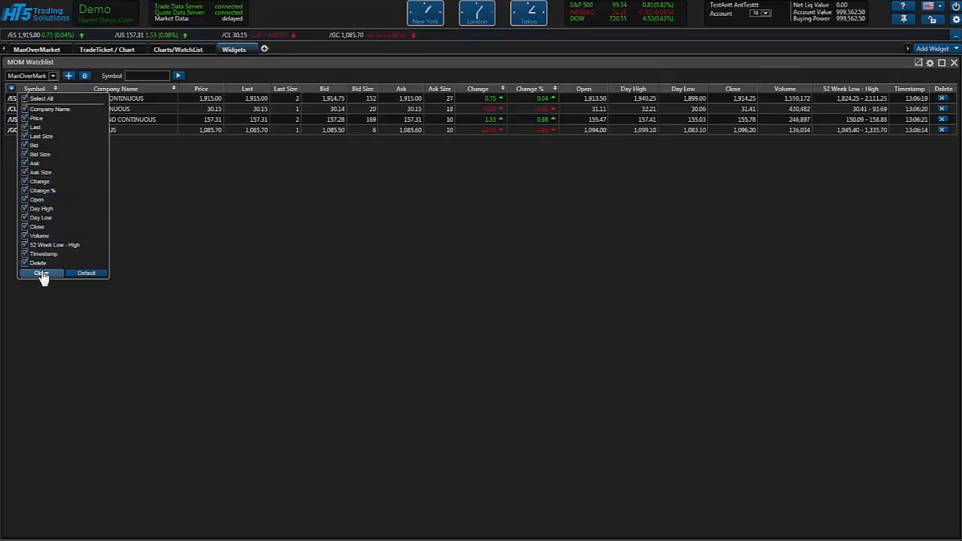
left_click(42, 273)
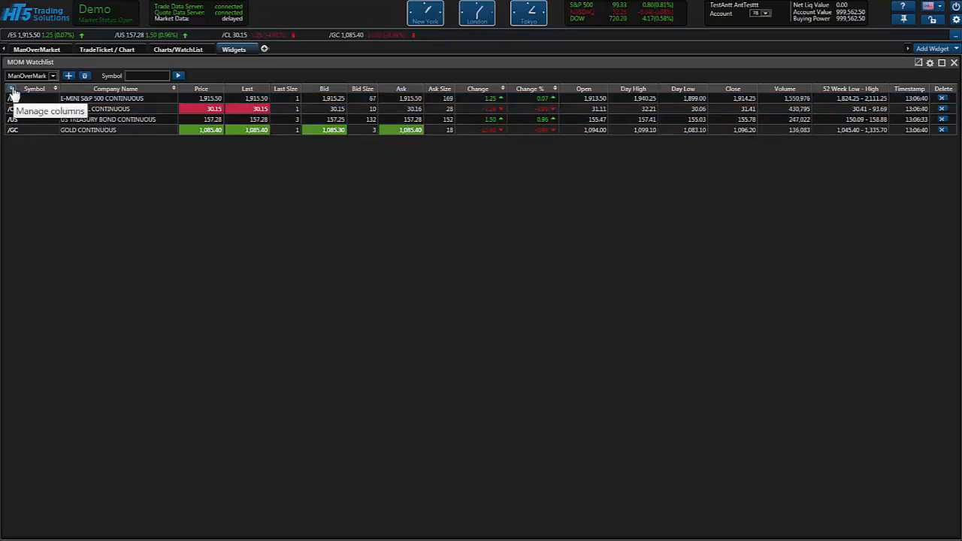
Step: Hide the Change % and Timestamp columns, keeping Open, High, Low, Close, Volume and 52-week range
left_click(18, 88)
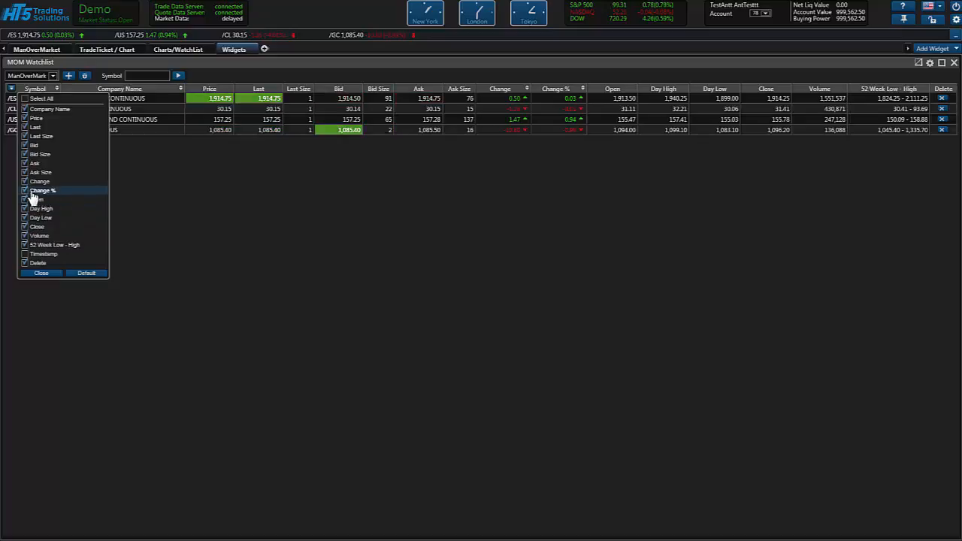
left_click(29, 190)
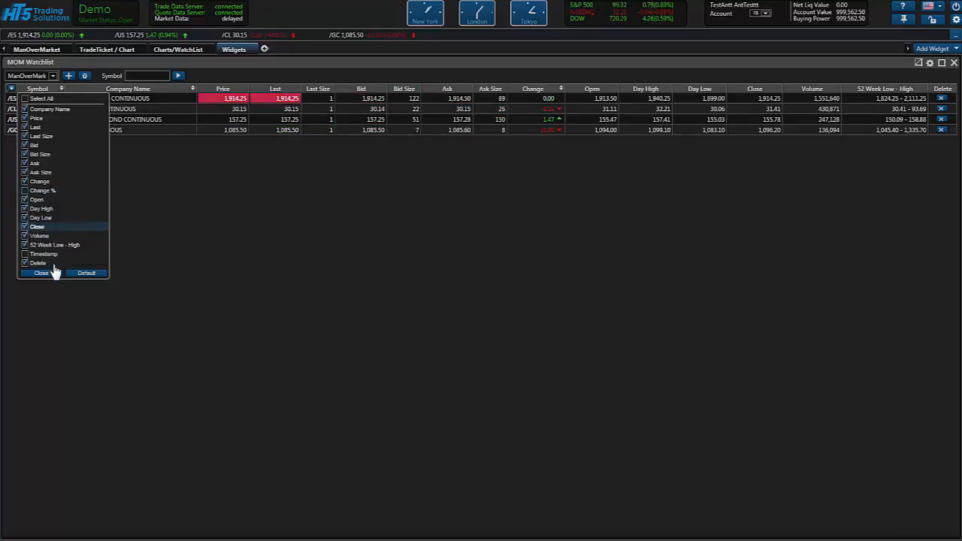
left_click(42, 274)
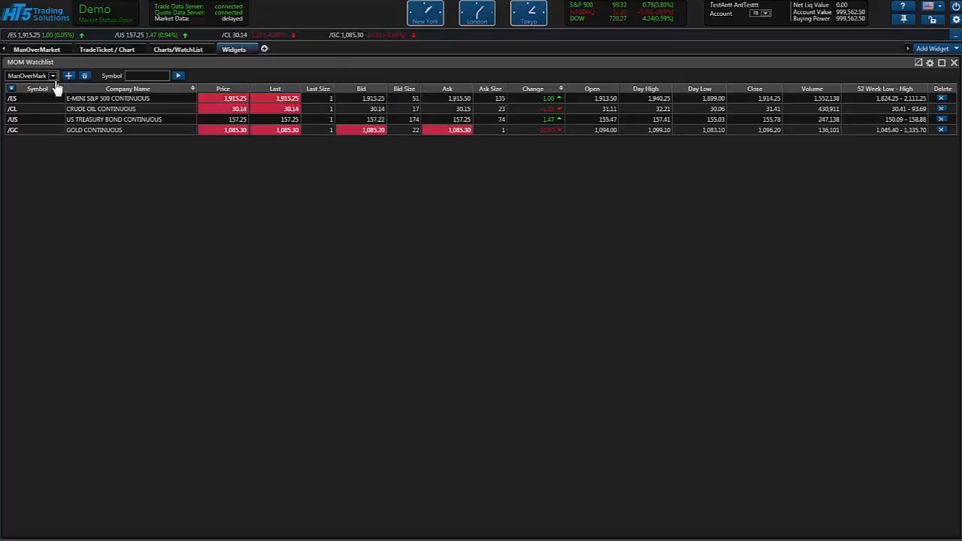
mouse_move(69, 76)
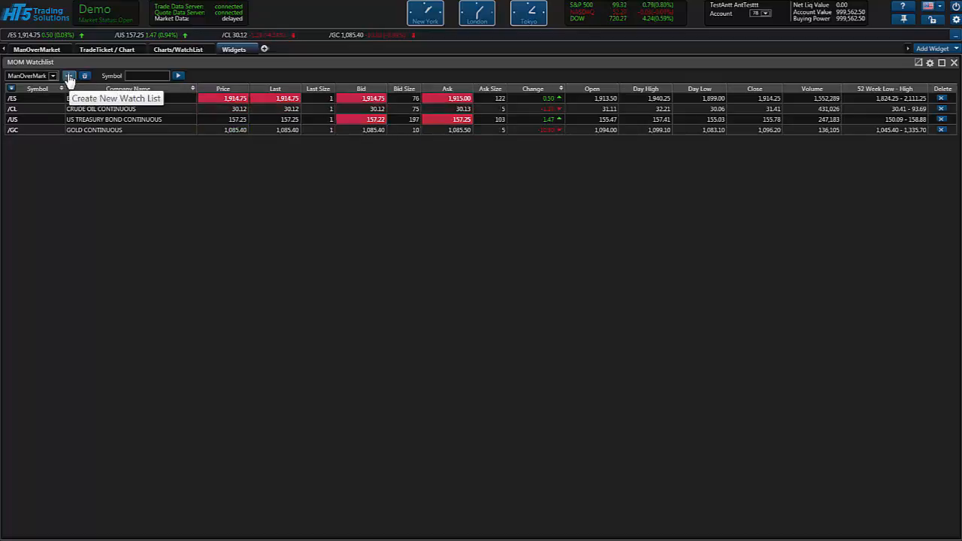
Step: Create a new empty watch list named 'Sisters'
left_click(69, 75)
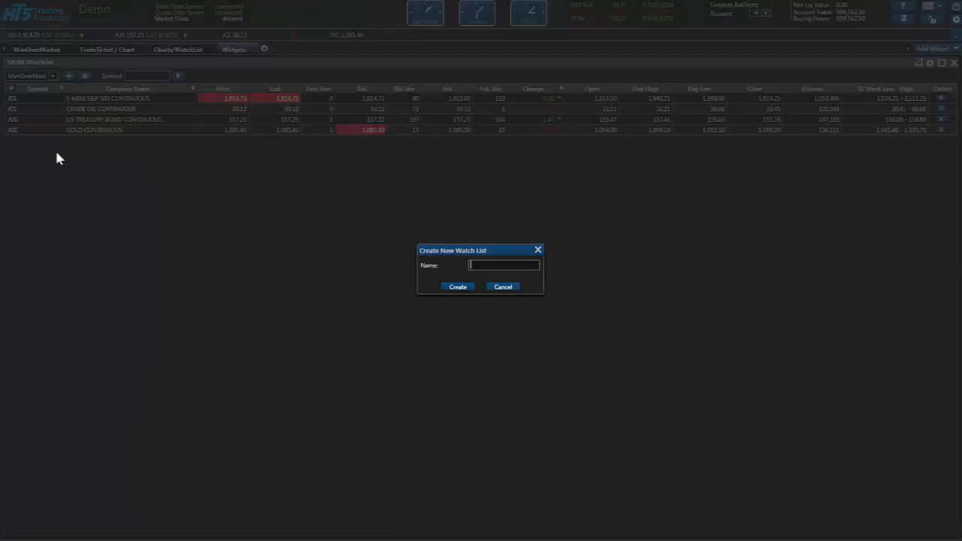
left_click_drag(481, 249, 360, 181)
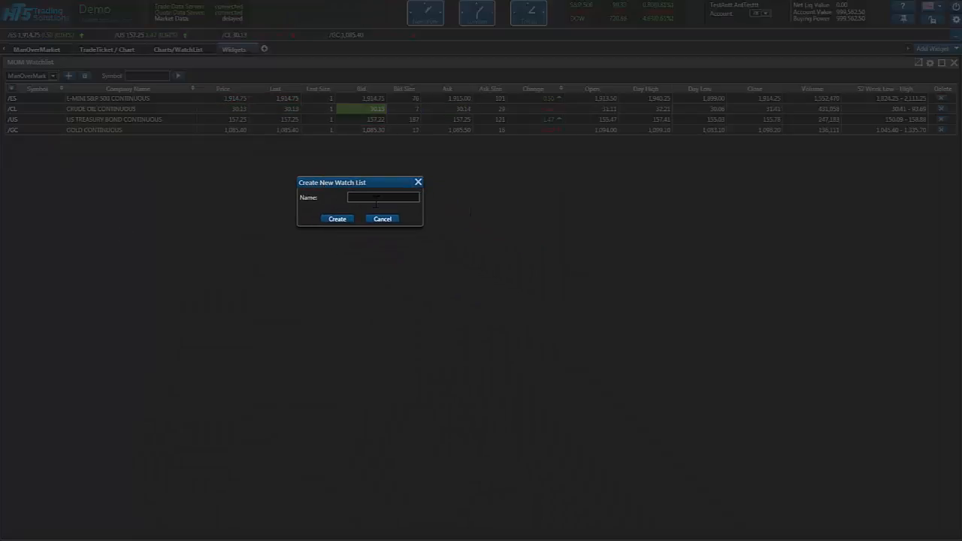
type("S")
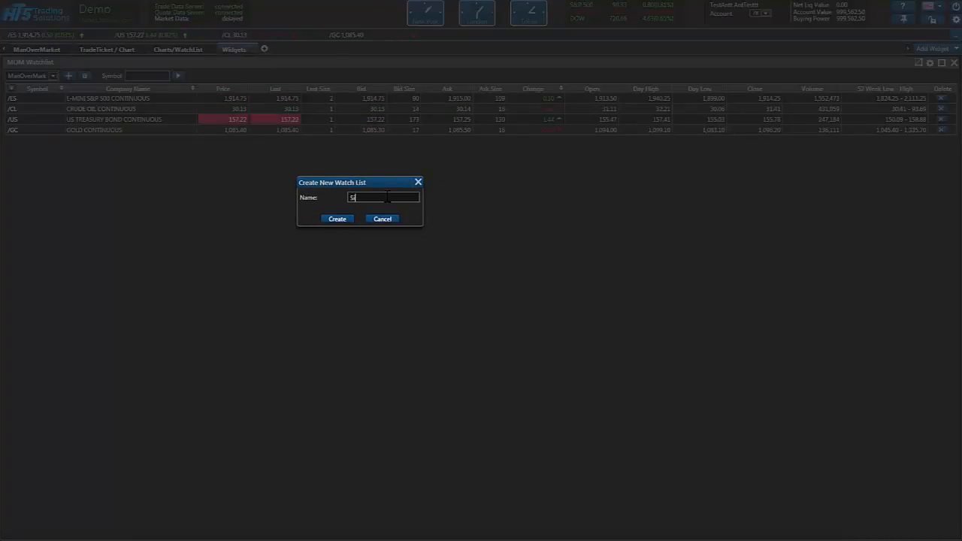
type("isters")
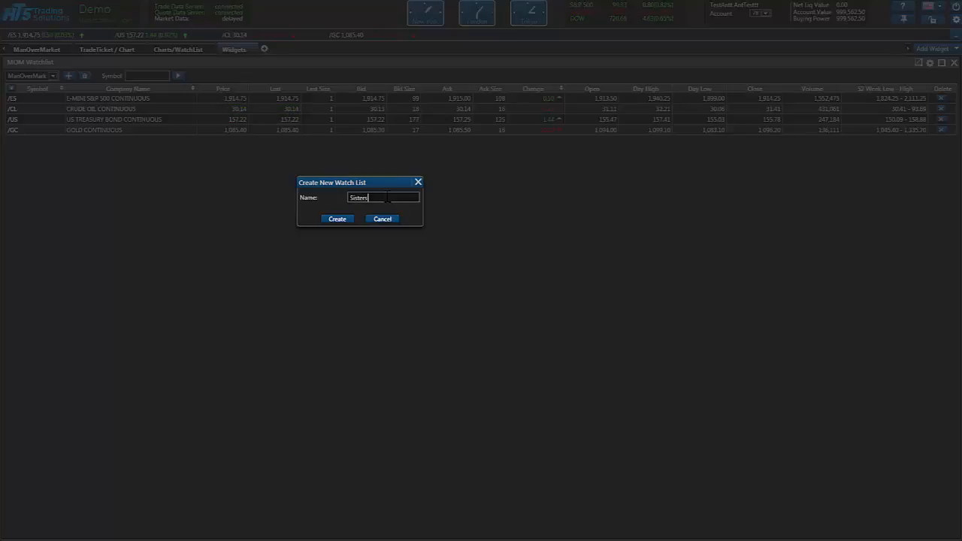
mouse_move(337, 220)
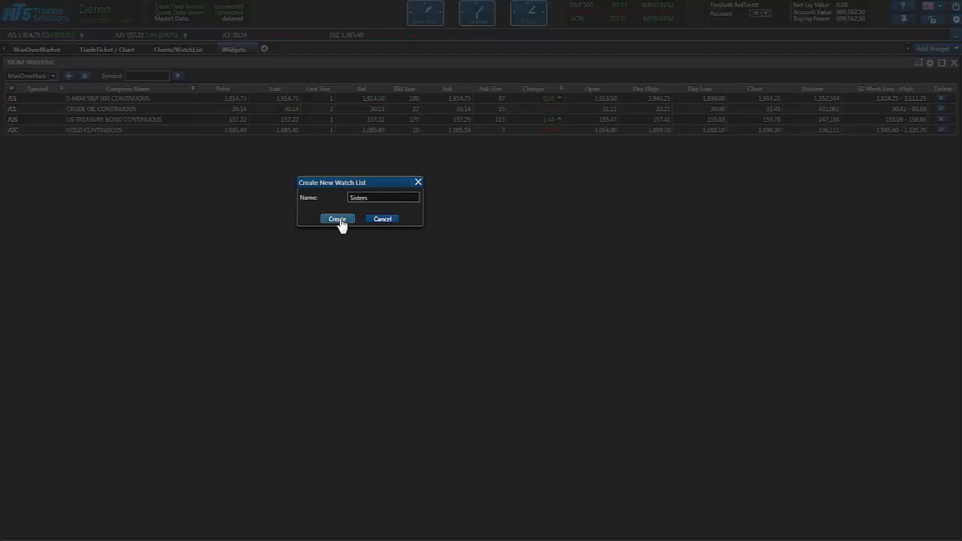
left_click(337, 220)
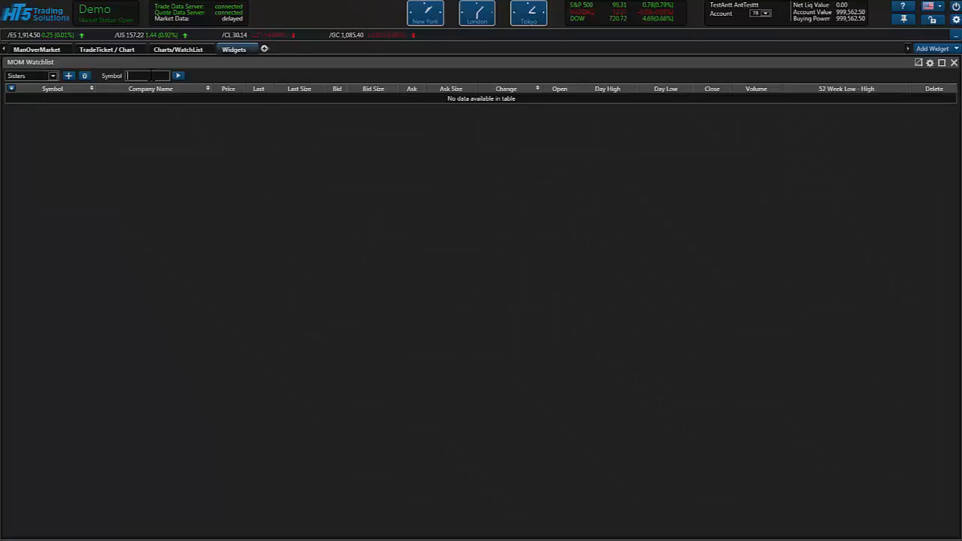
type("/YM")
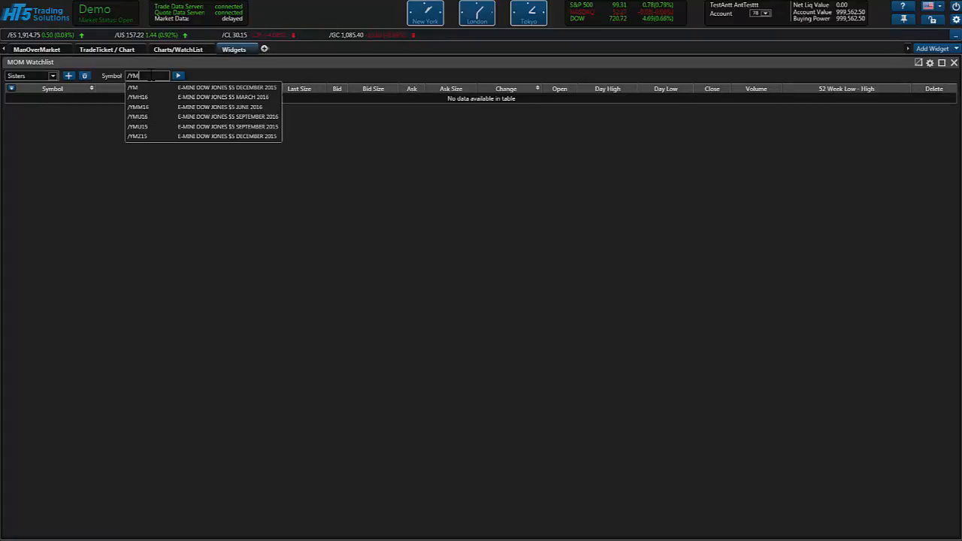
mouse_move(153, 96)
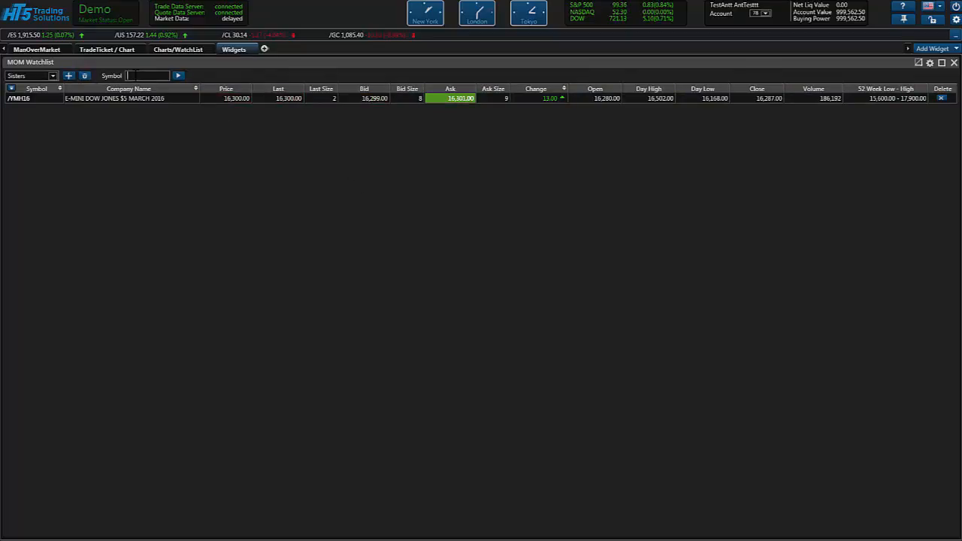
type("/NQ")
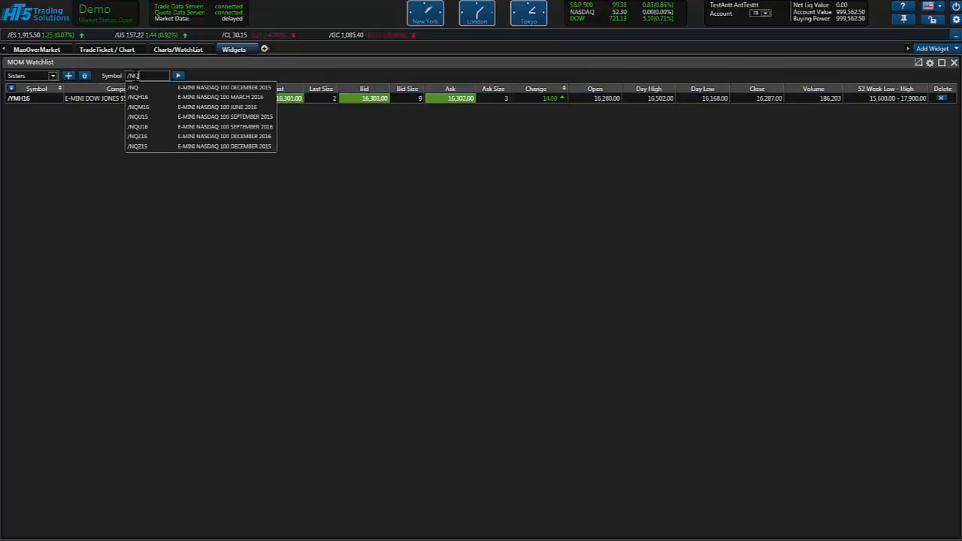
mouse_move(175, 101)
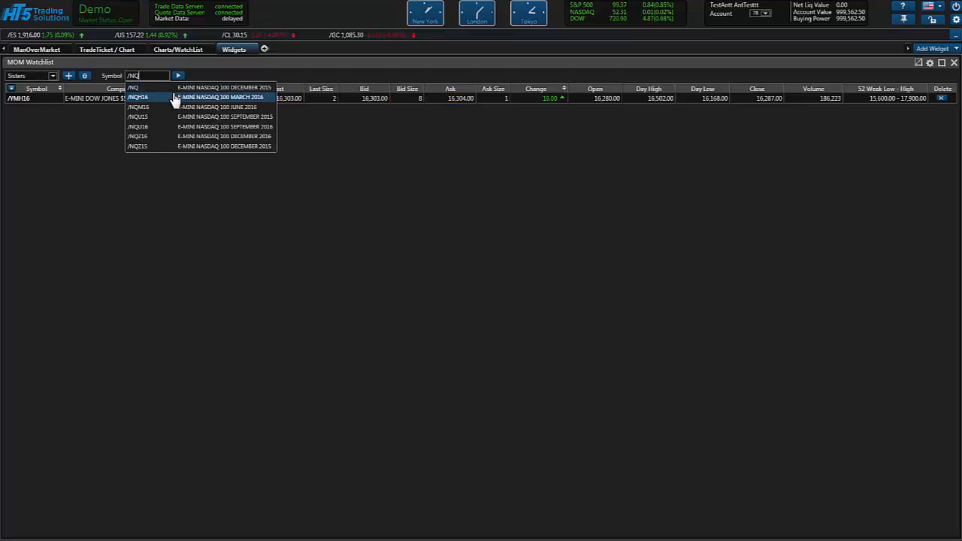
left_click(218, 96)
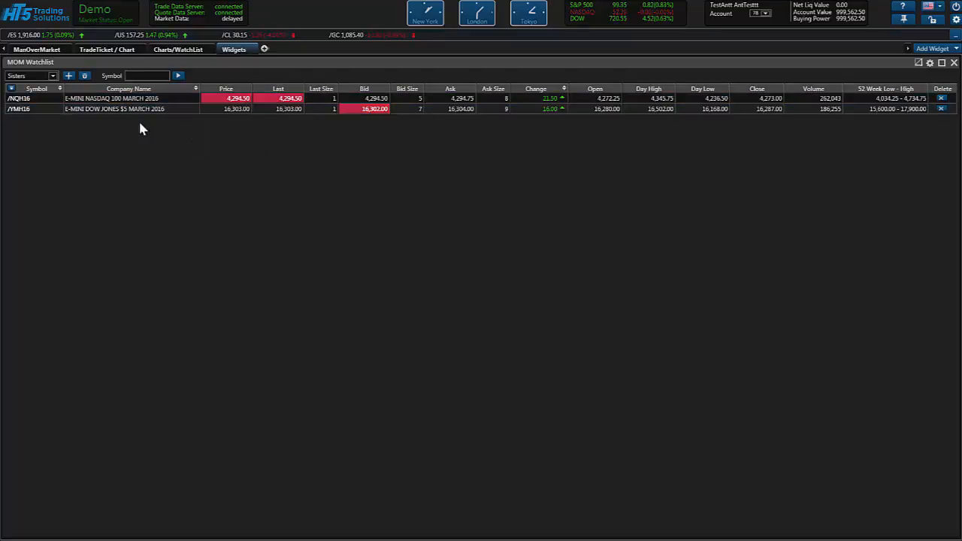
mouse_move(166, 161)
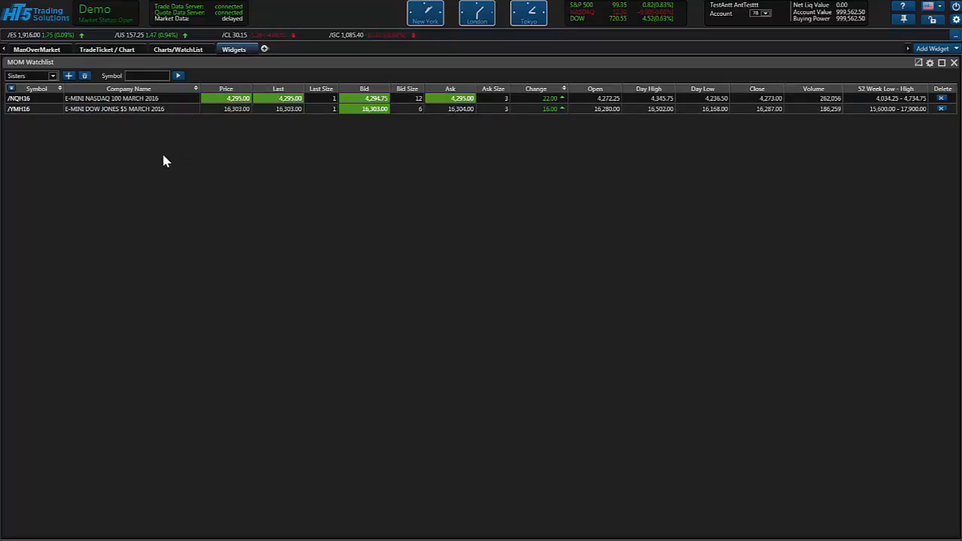
mouse_move(106, 133)
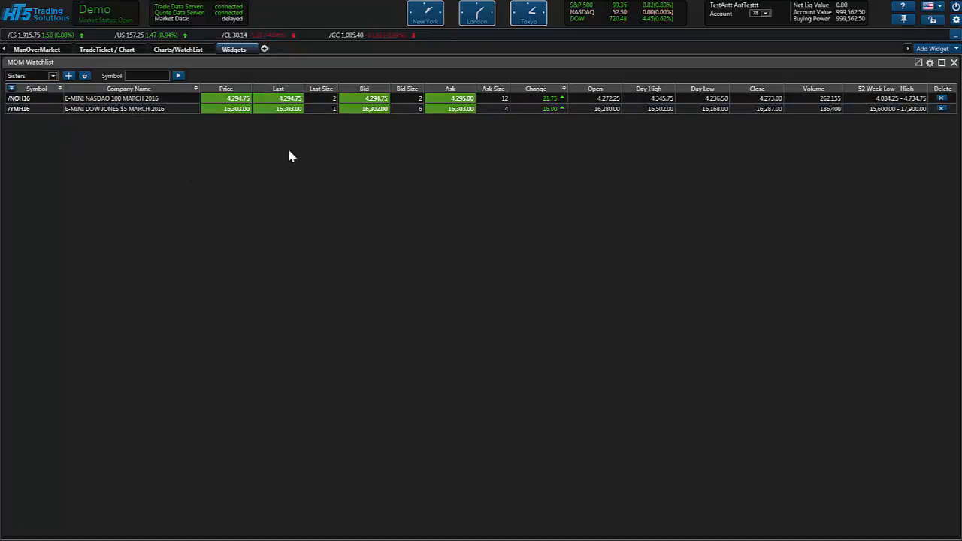
mouse_move(263, 173)
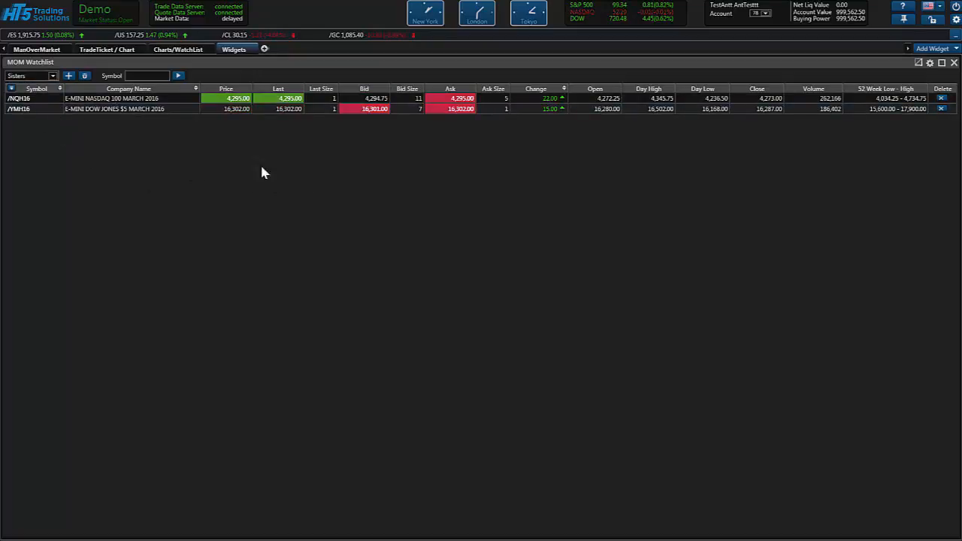
mouse_move(171, 158)
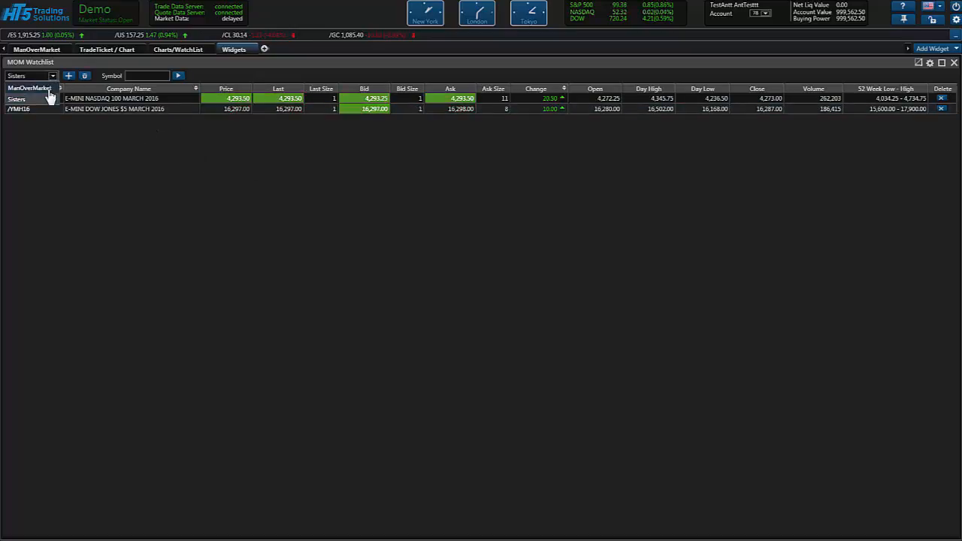
Step: Switch the watchlist back to the saved MainOverMarket list
left_click(53, 75)
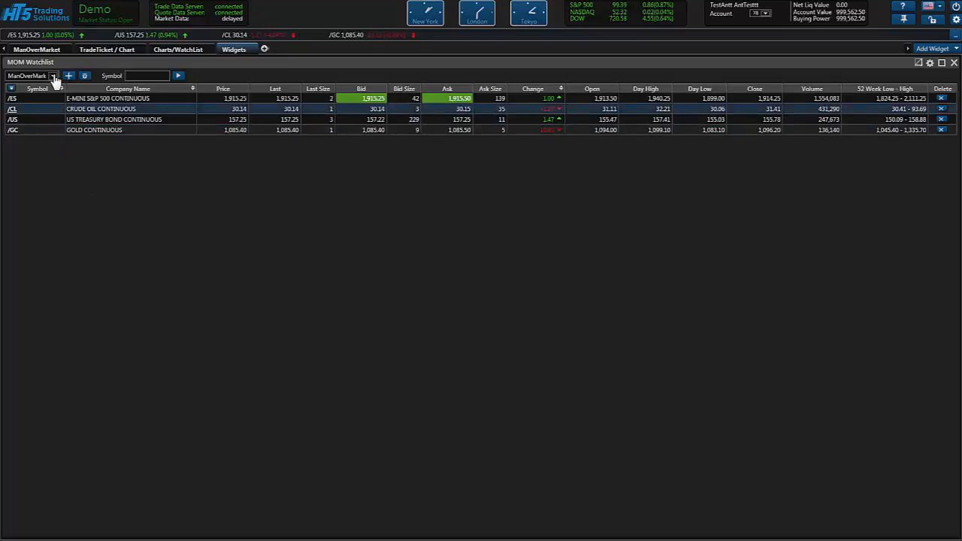
left_click(54, 76)
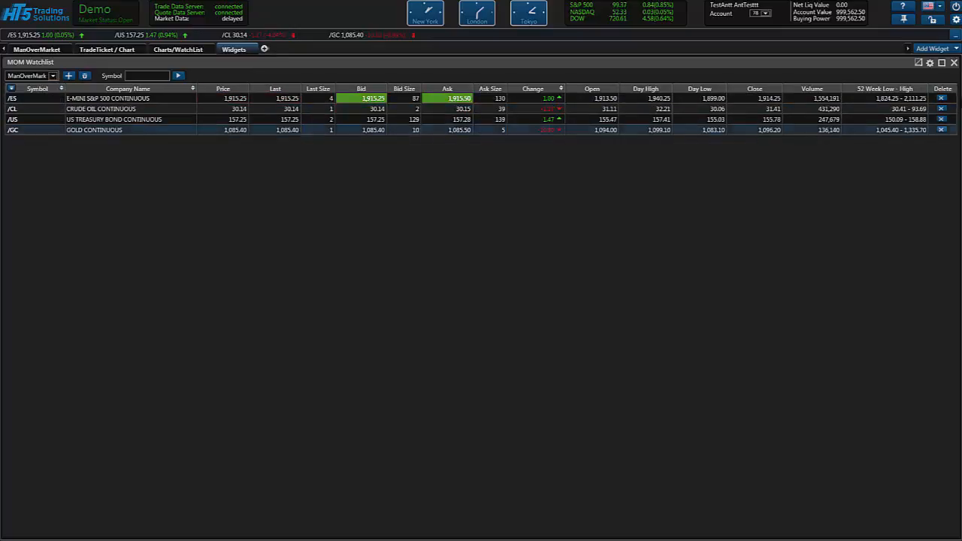
left_click(934, 46)
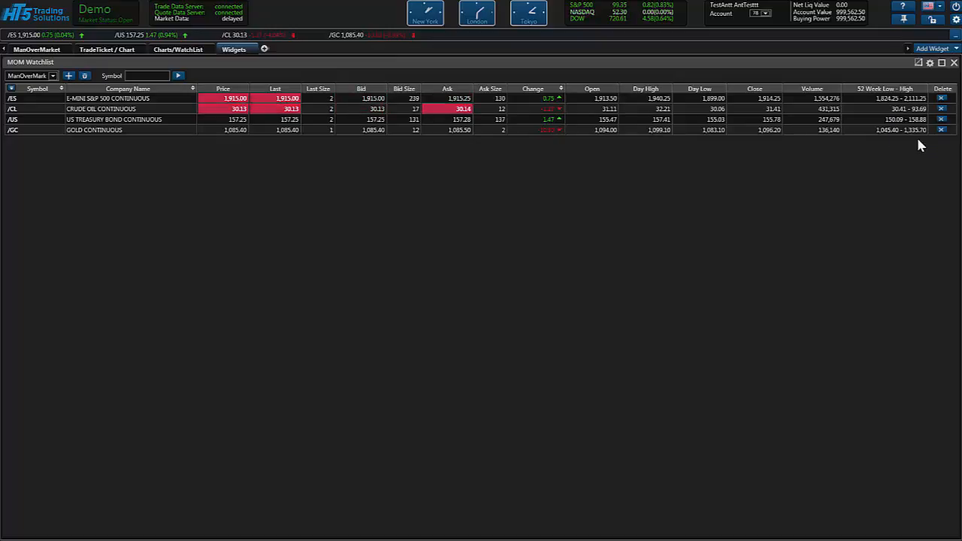
left_click(929, 47)
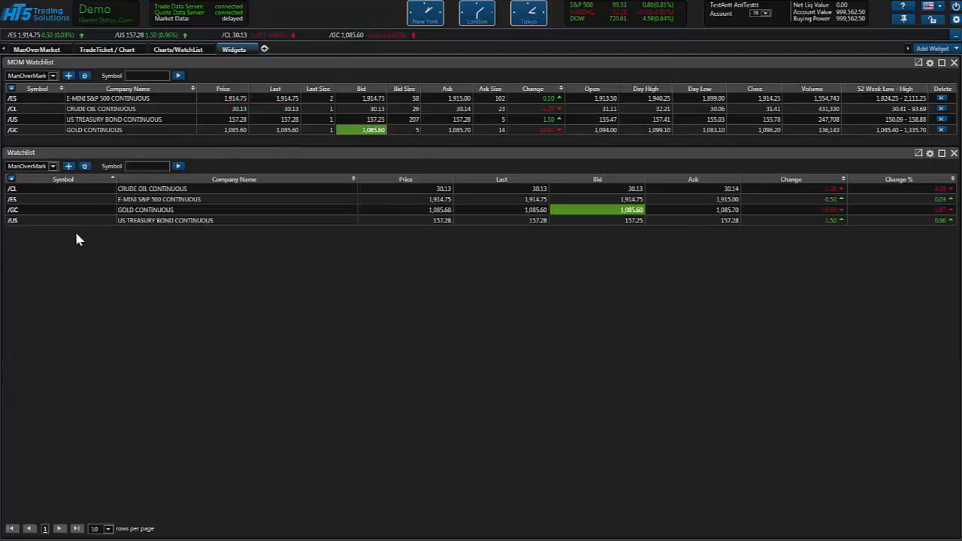
left_click(51, 165)
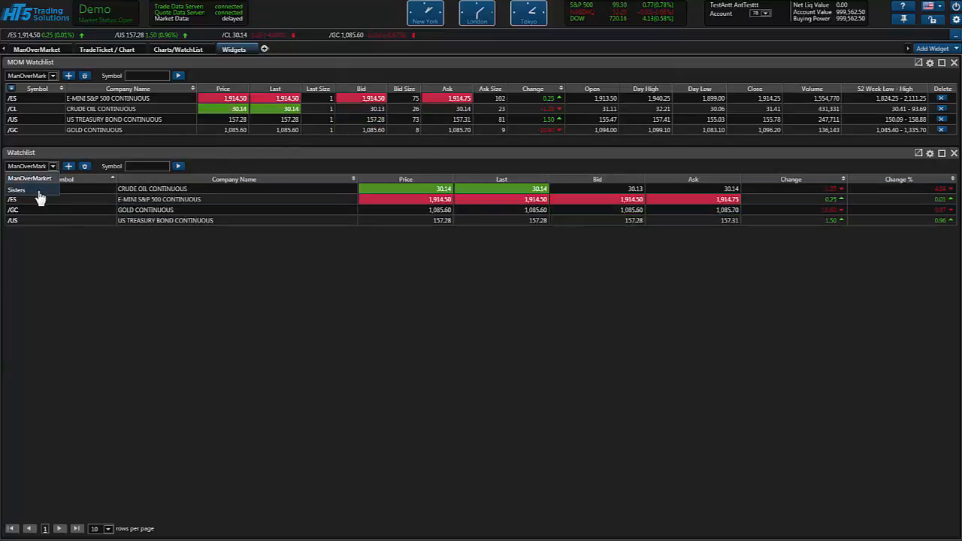
left_click(18, 189)
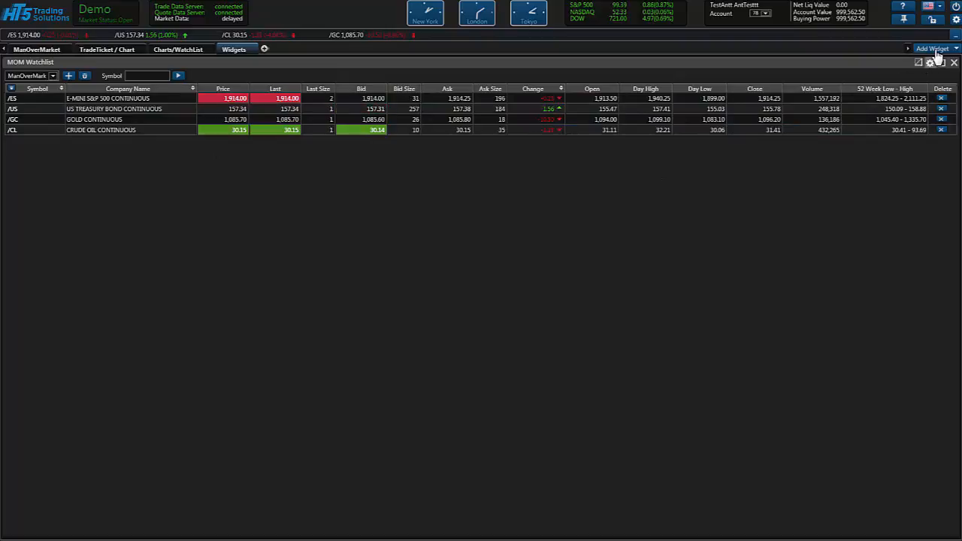
Step: Add a Market Depth widget beneath the watchlist
left_click(932, 47)
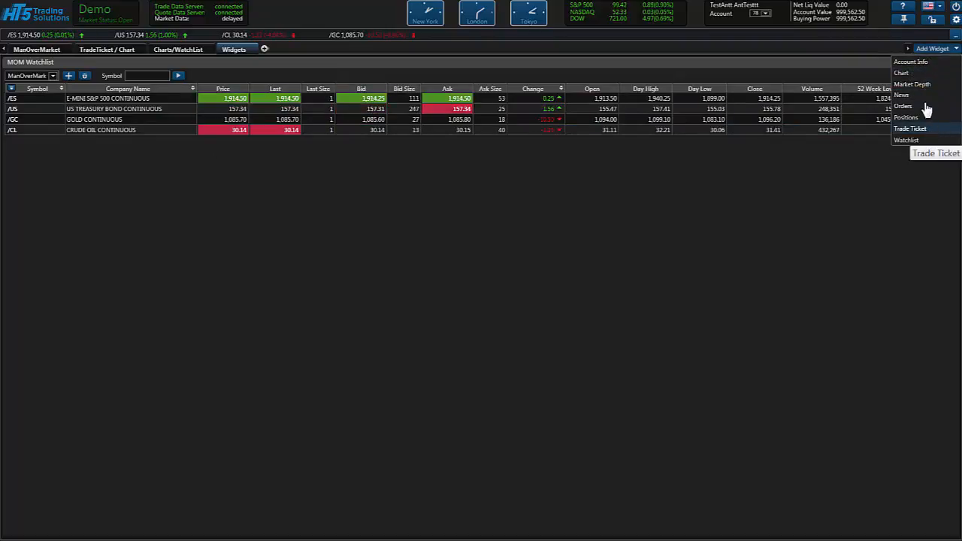
left_click(915, 84)
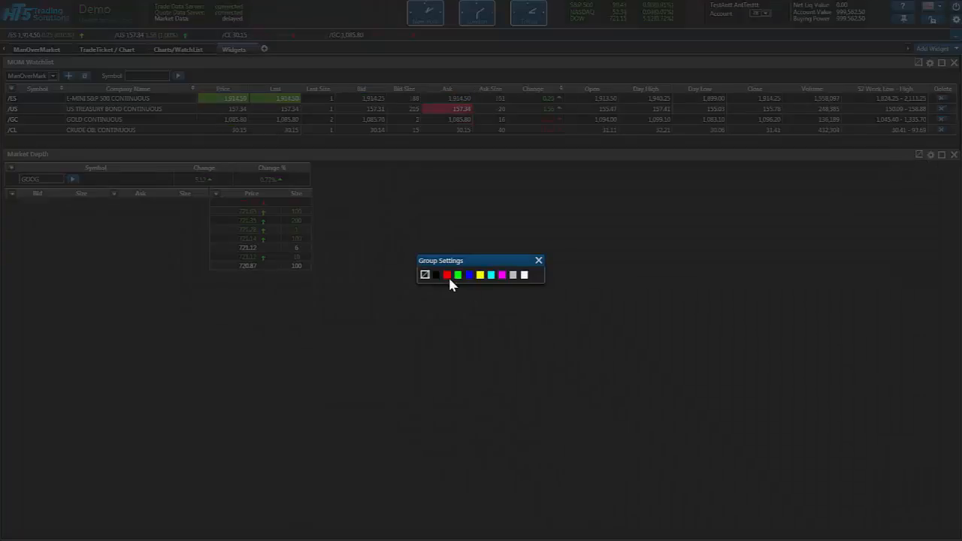
Step: Assign the market depth a link colour group so it shows /ES bid and ask levels
left_click(539, 260)
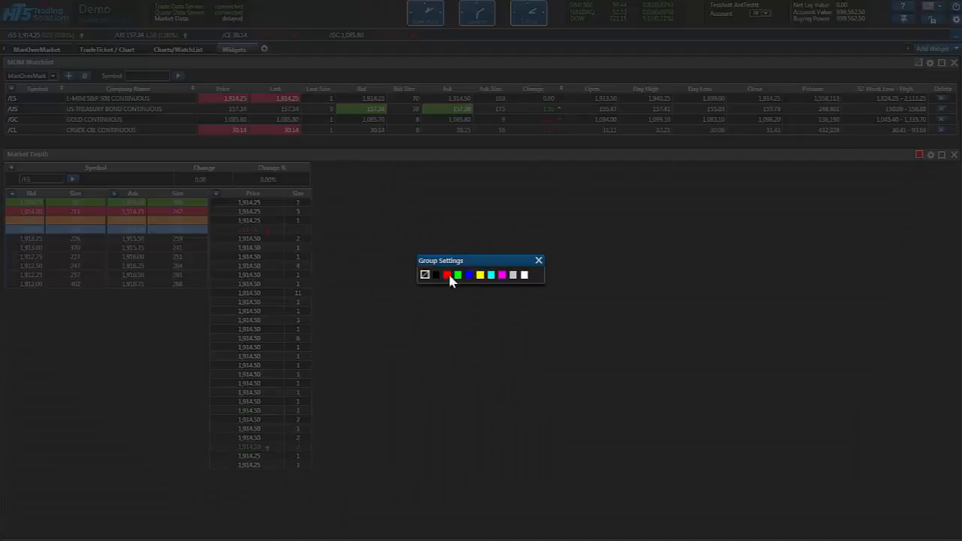
left_click(538, 260)
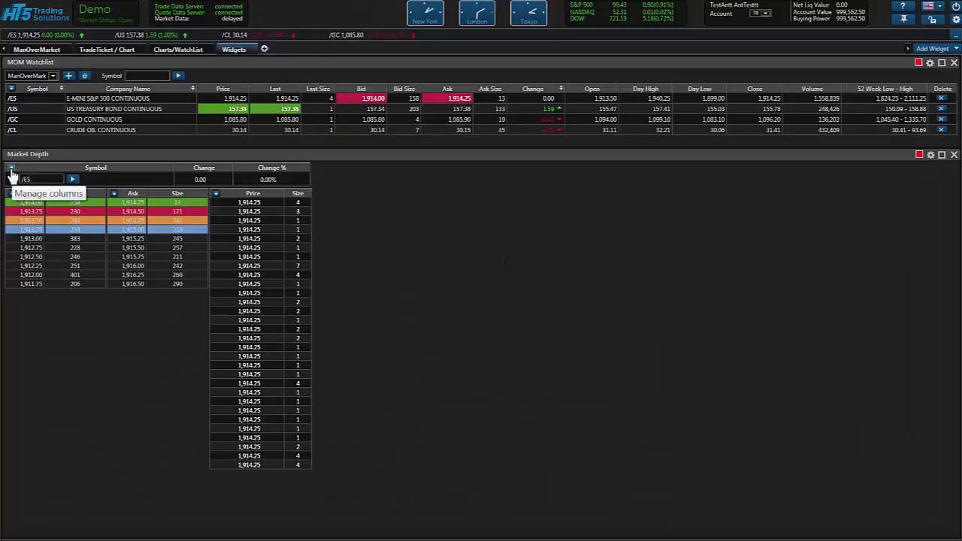
Step: Add Price, High, Low and Volume columns to the market depth header
left_click(11, 168)
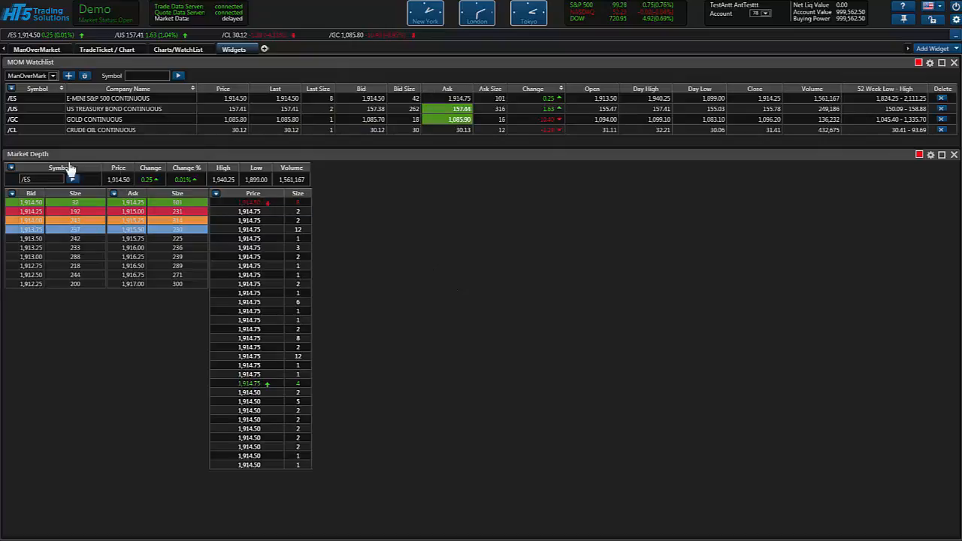
mouse_move(115, 194)
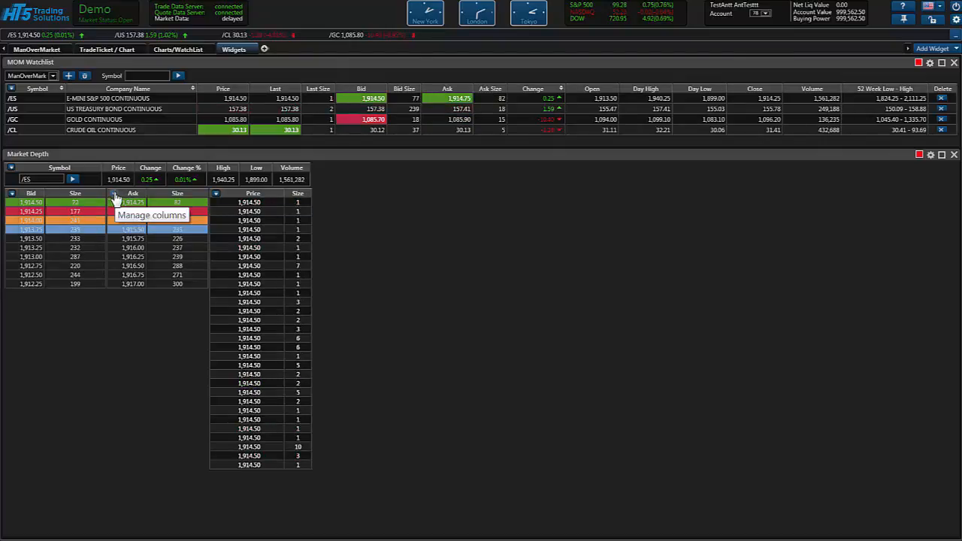
Step: Add a /ES candlestick chart widget beside the market depth
left_click(934, 48)
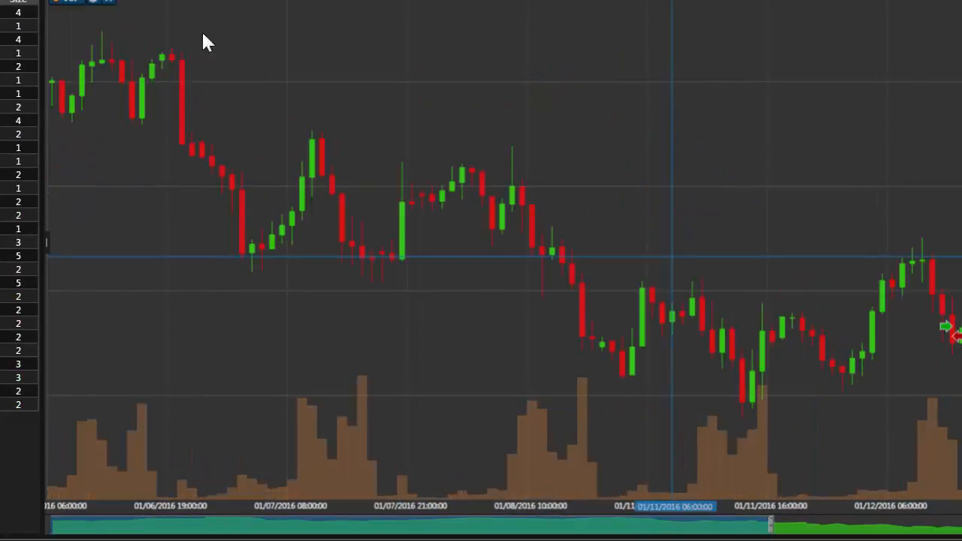
mouse_move(145, 17)
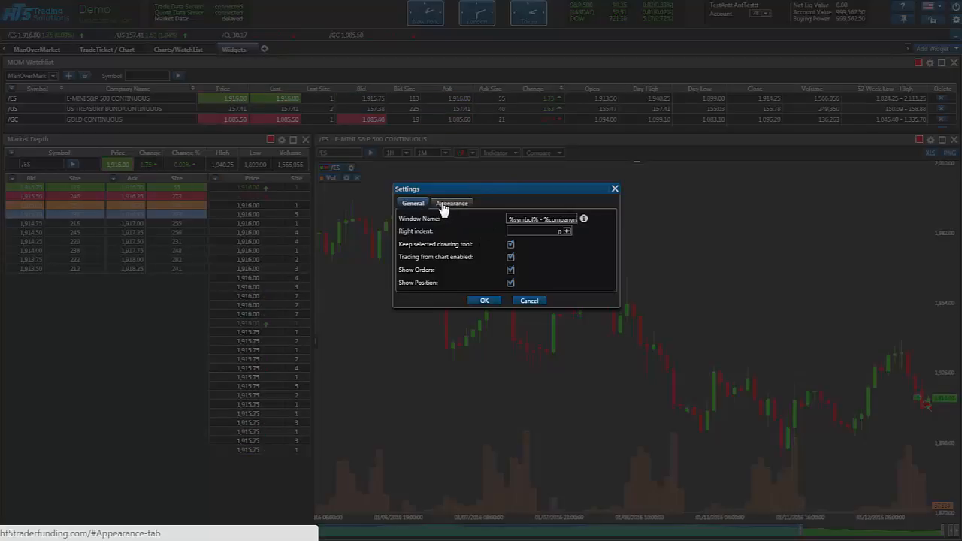
Step: In Appearance, hide the grid and enable custom grid and background colours for a black chart
left_click(452, 202)
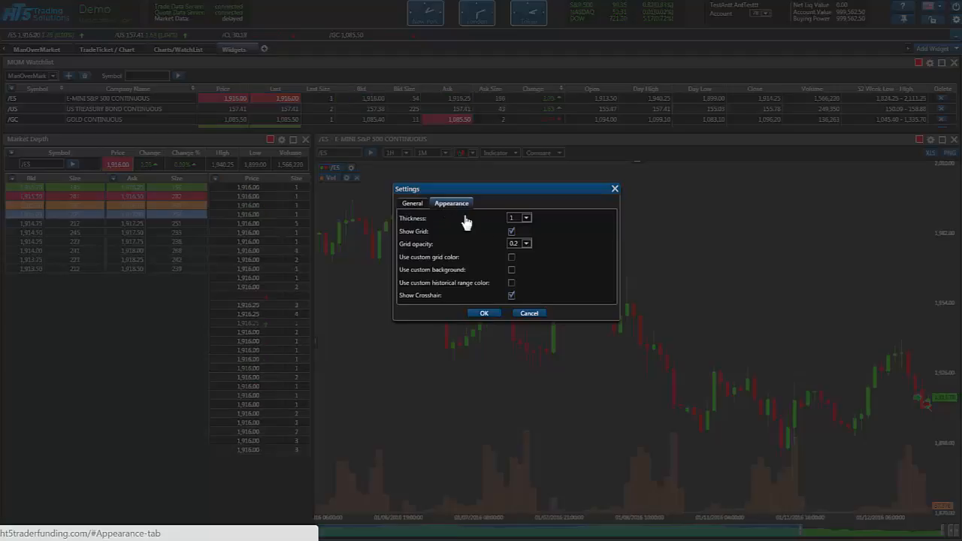
left_click(511, 231)
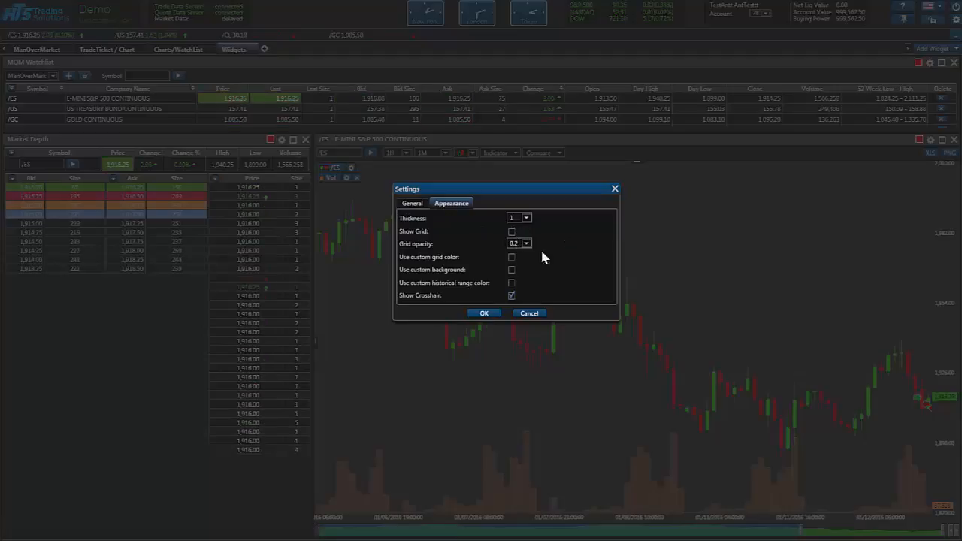
left_click(512, 257)
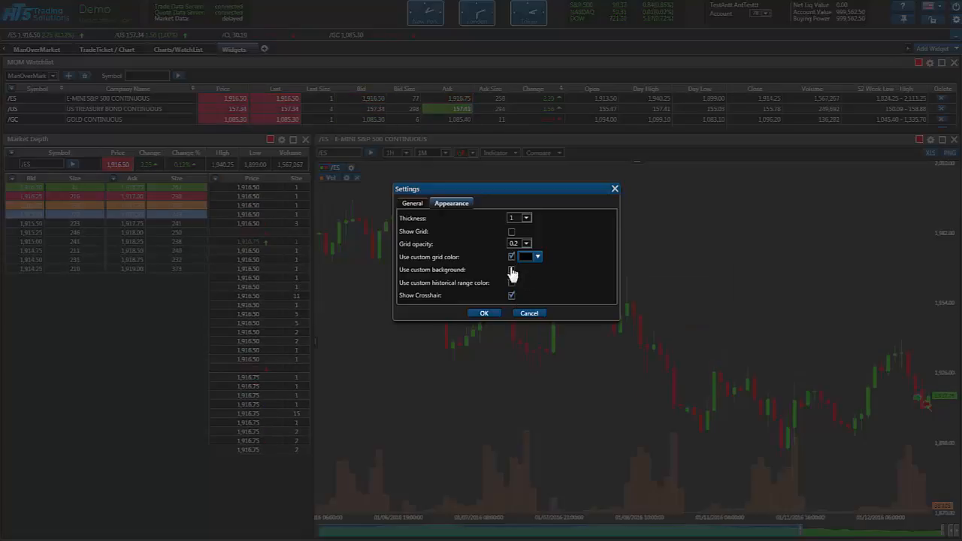
left_click(512, 269)
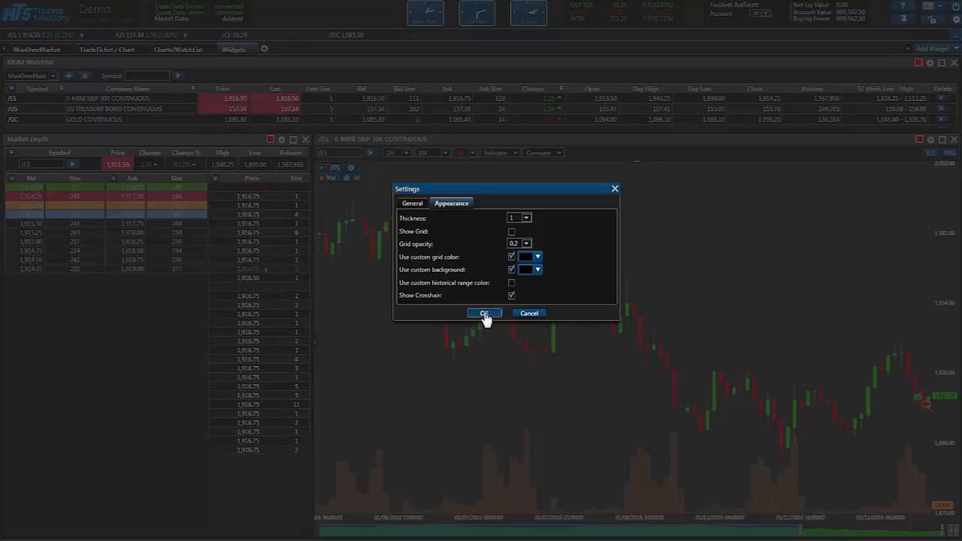
left_click(485, 313)
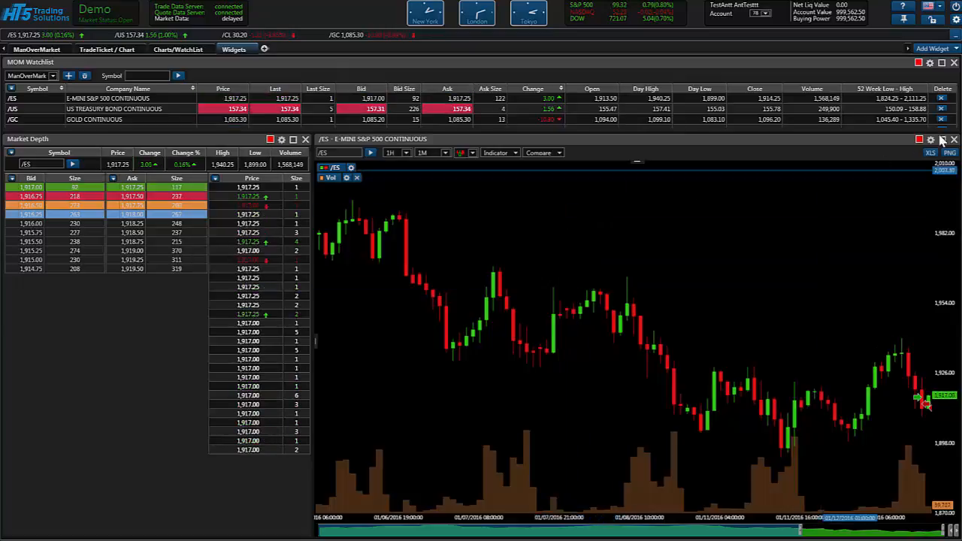
Step: In chart General settings adjust the right indent and turn off Show Orders, keeping positions shown
left_click(929, 140)
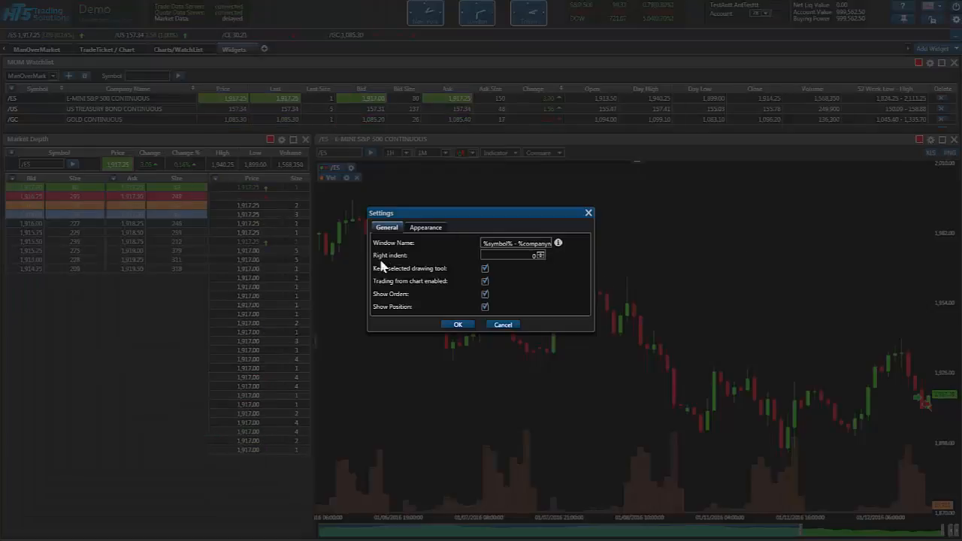
left_click_drag(482, 214, 568, 213)
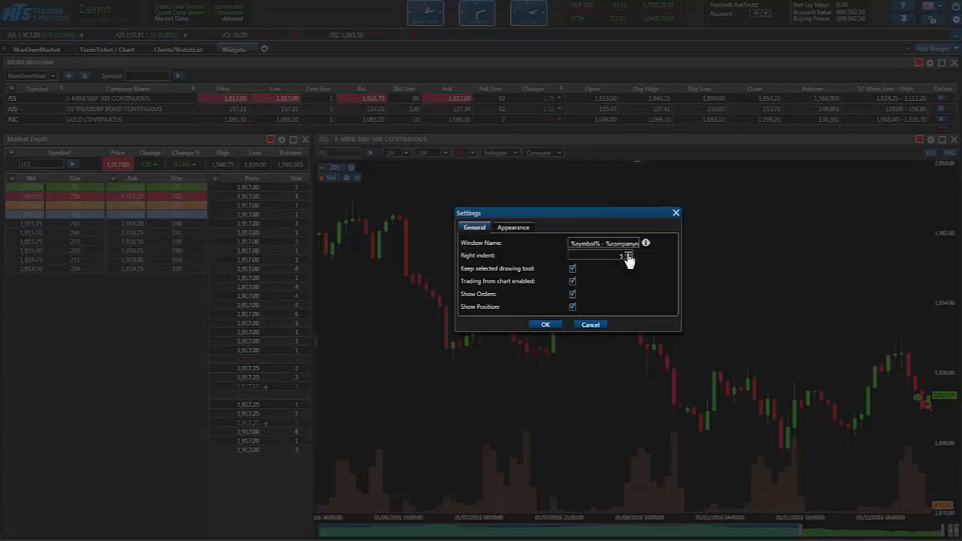
left_click(546, 325)
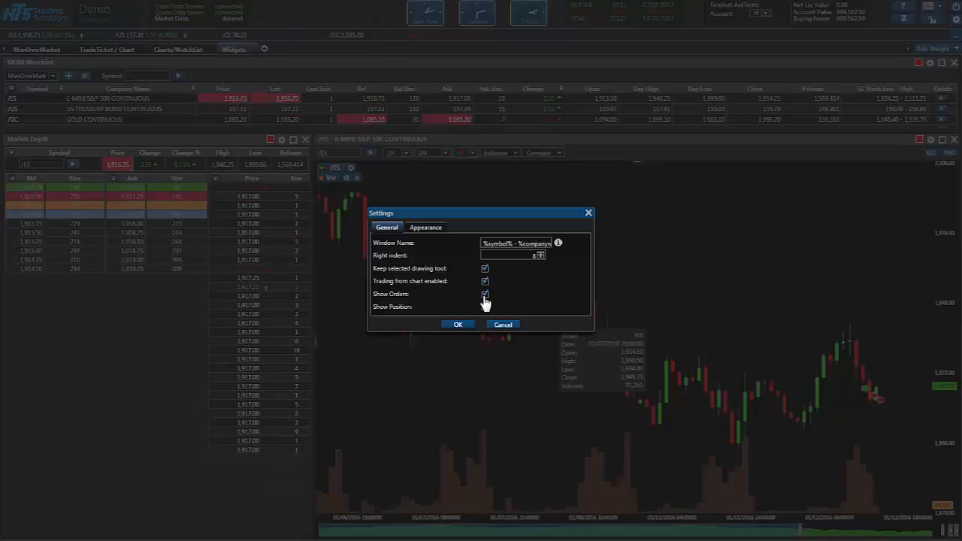
left_click(484, 293)
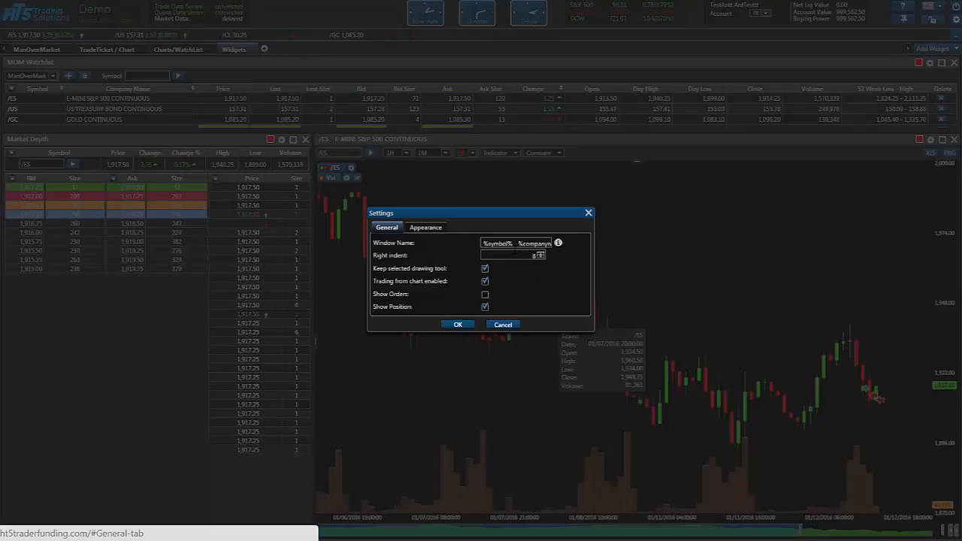
mouse_move(558, 243)
type("-")
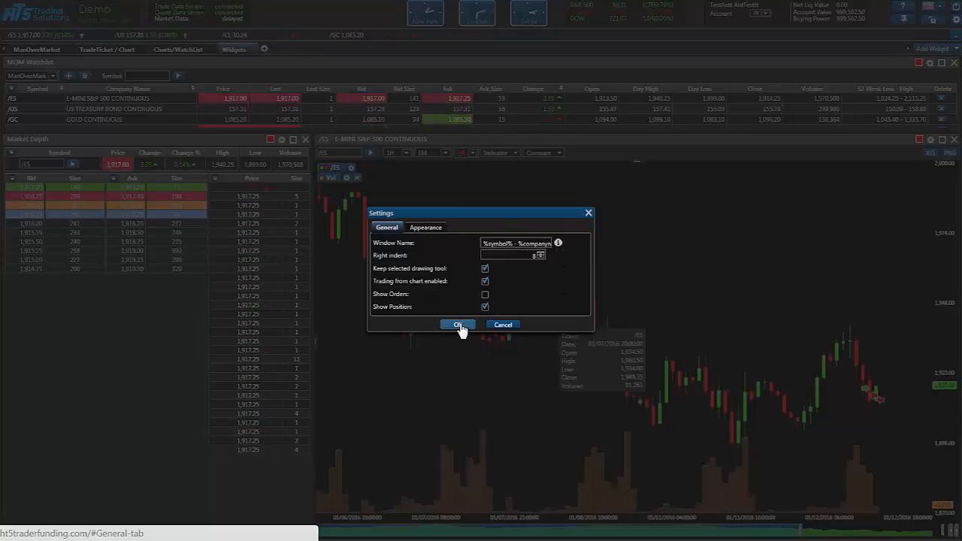
left_click(457, 325)
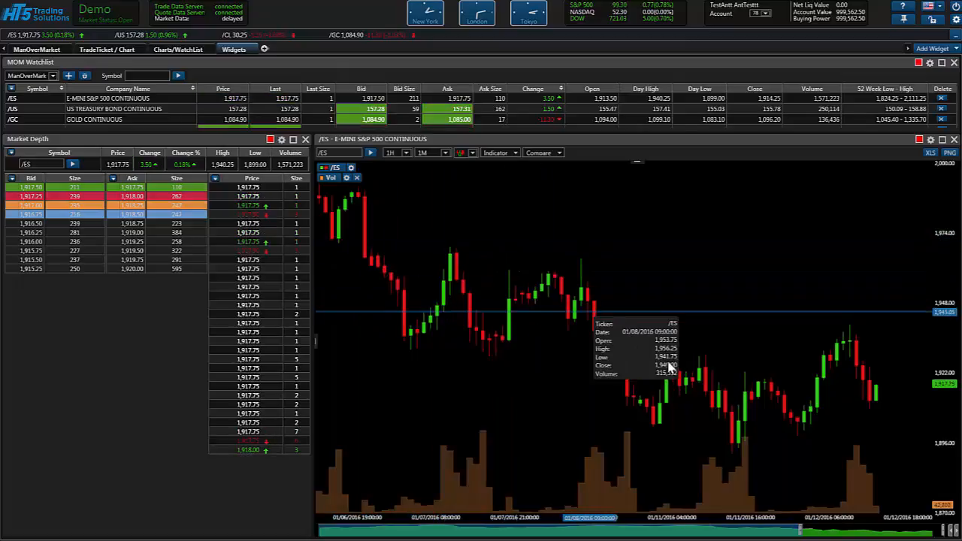
mouse_move(857, 360)
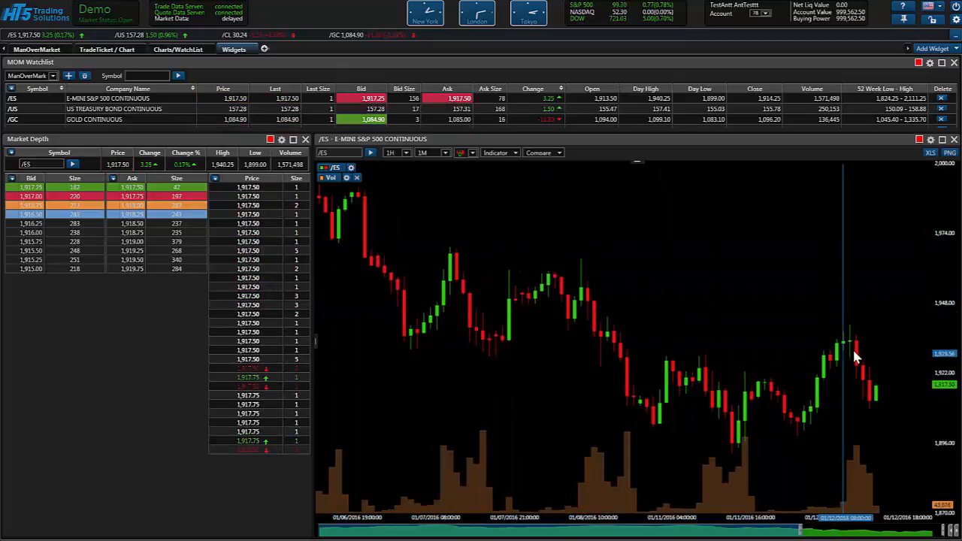
mouse_move(857, 358)
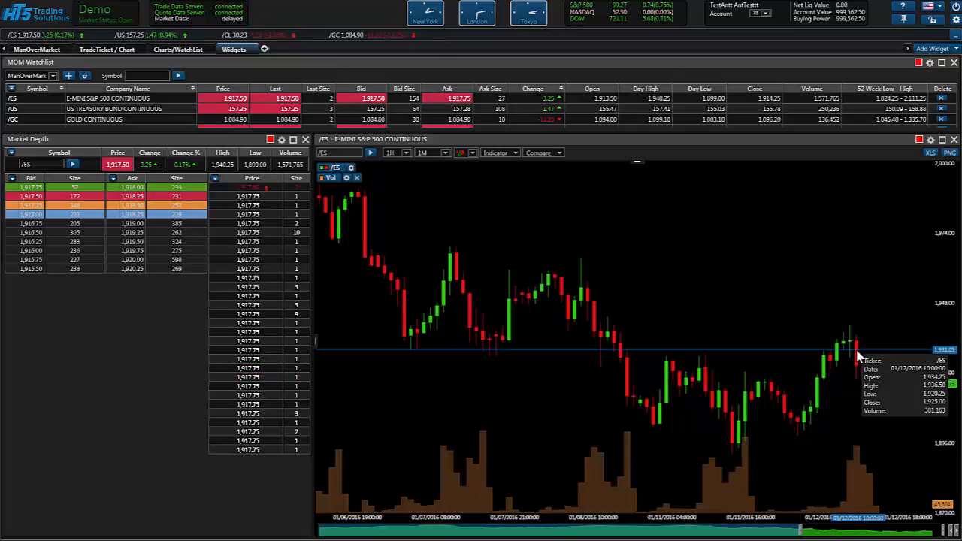
mouse_move(533, 288)
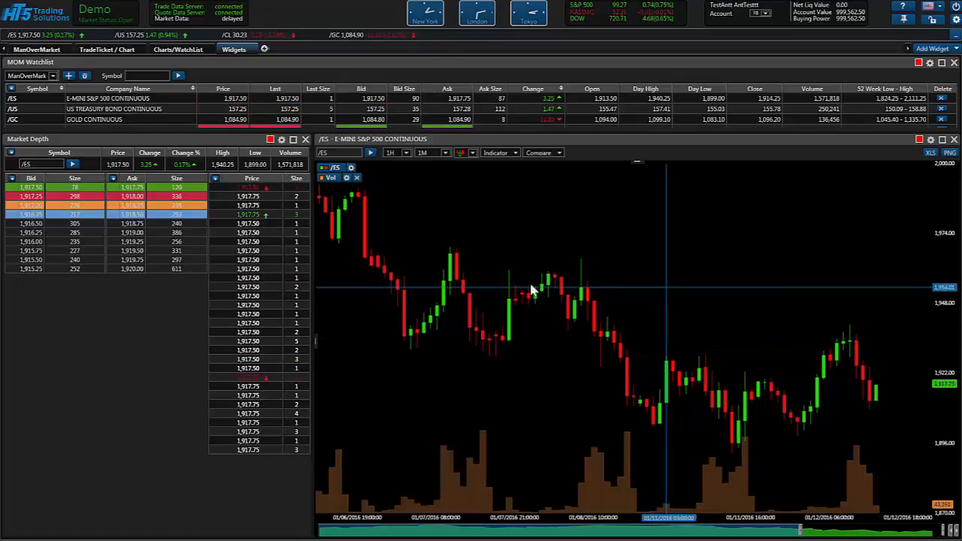
Step: Set the S&P chart to a shorter intraday bar interval spanning a 1-week range
left_click(406, 153)
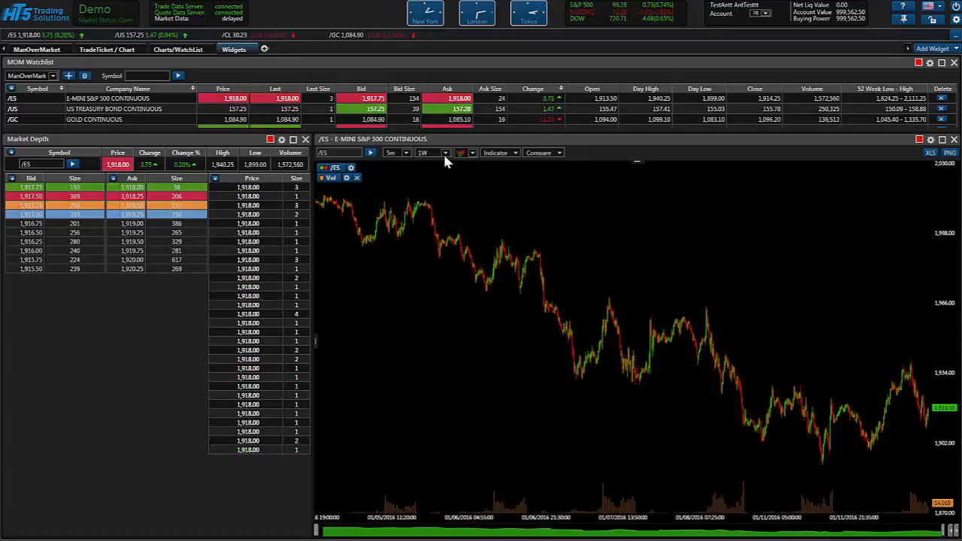
left_click(443, 153)
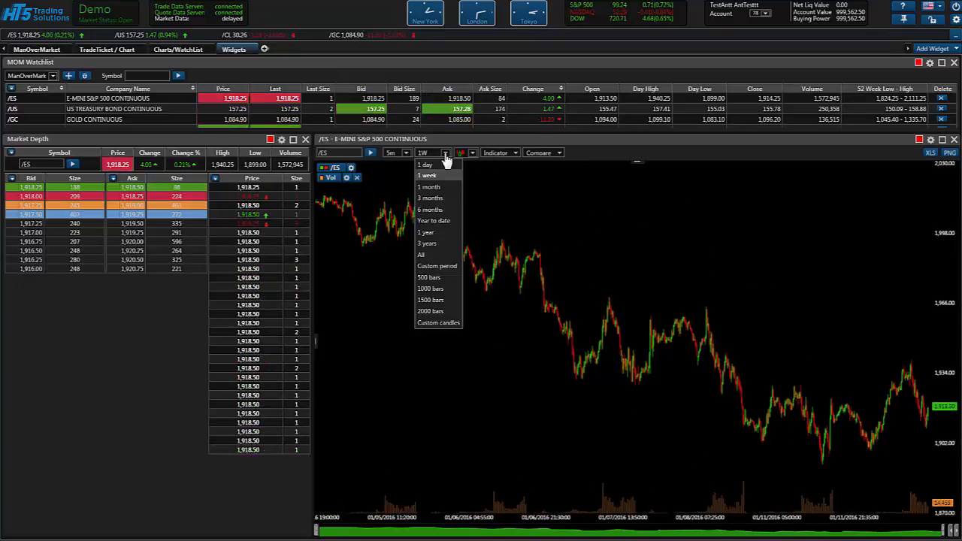
left_click(427, 174)
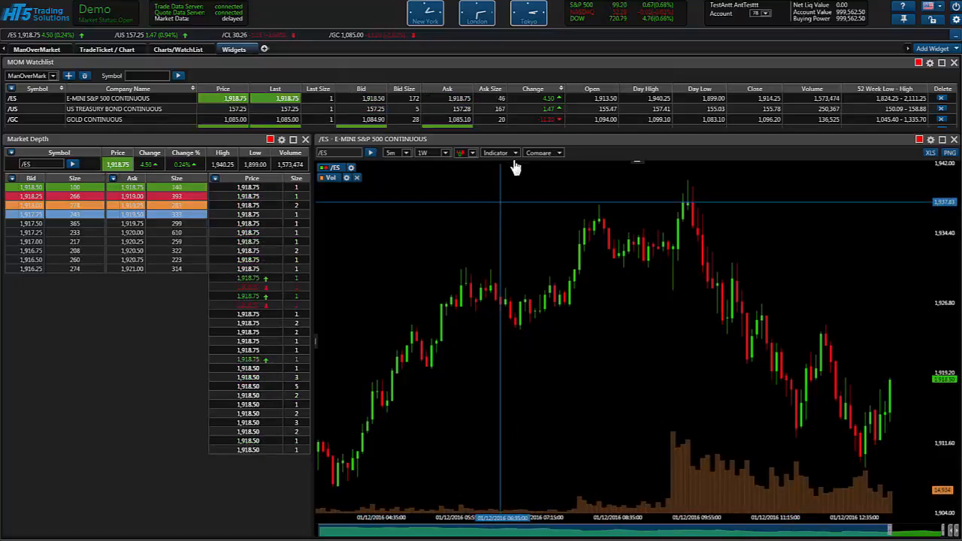
Step: Add the MACD indicator as a pane beneath the S&P chart from the Indicator list
left_click(500, 153)
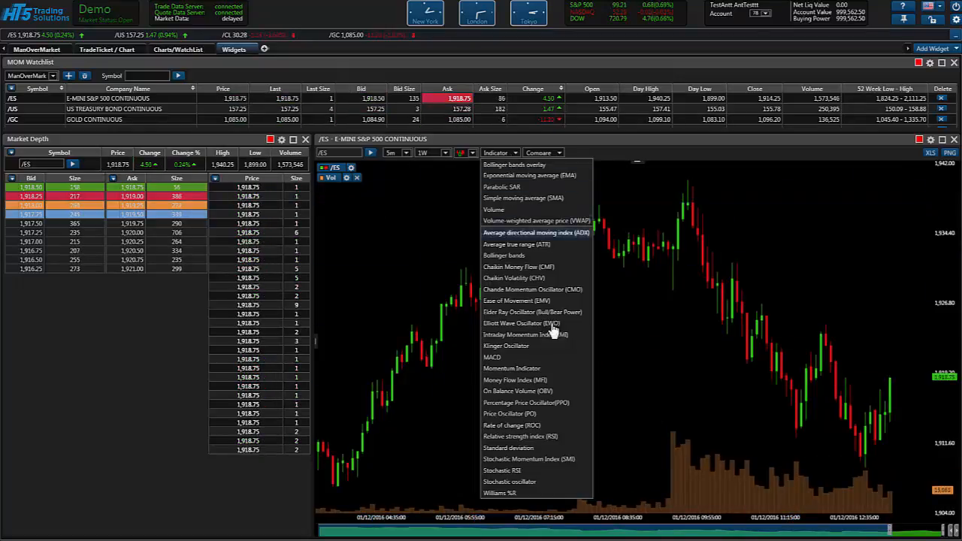
left_click(494, 358)
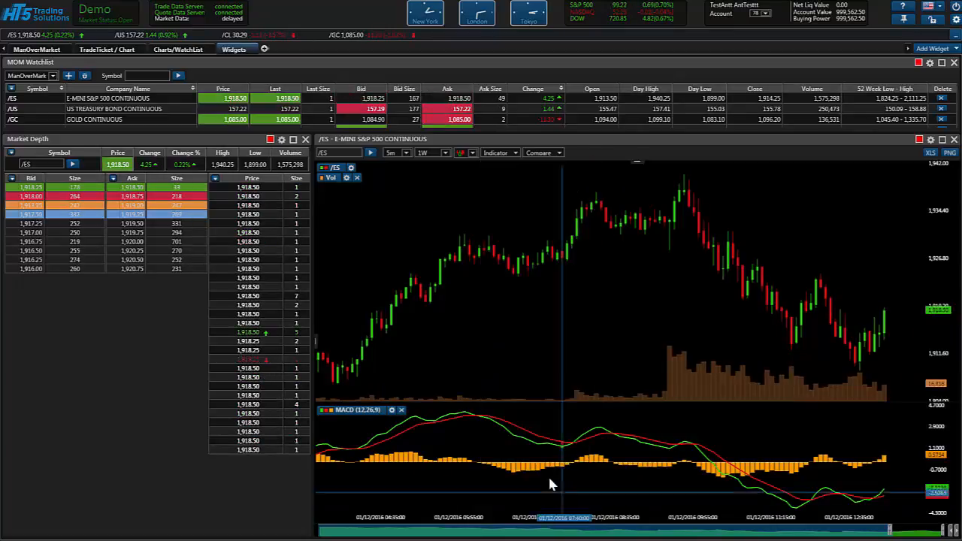
mouse_move(313, 186)
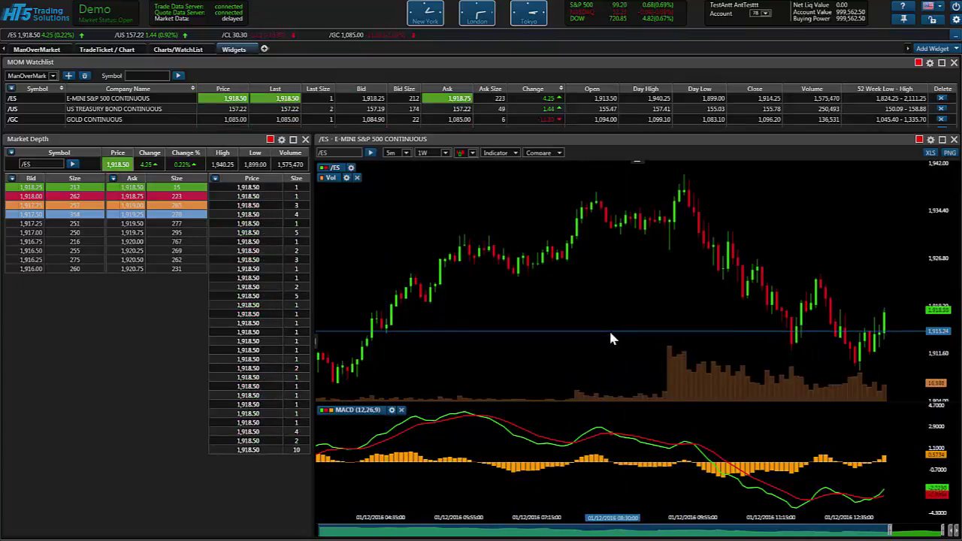
mouse_move(698, 388)
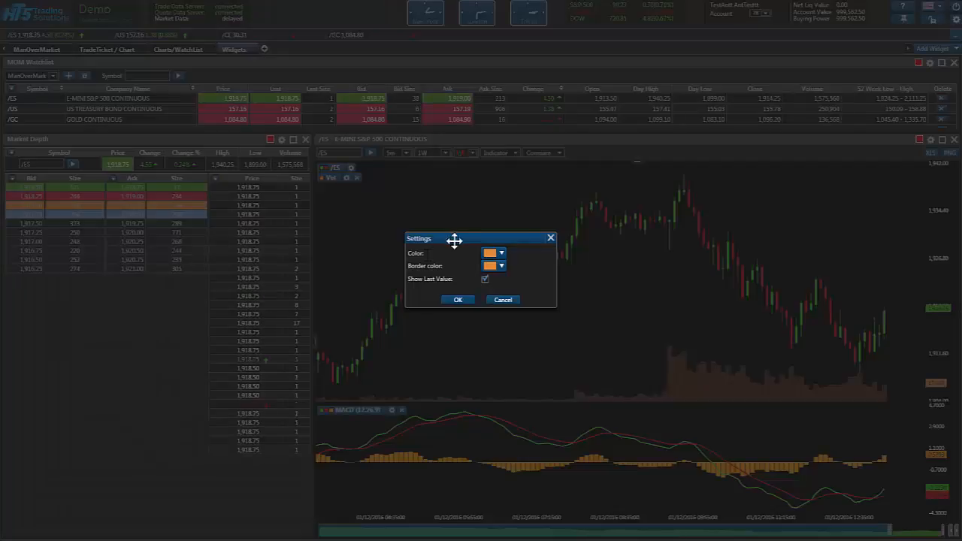
Step: Make the volume bars and their border green and apply the change
left_click_drag(454, 239, 505, 229)
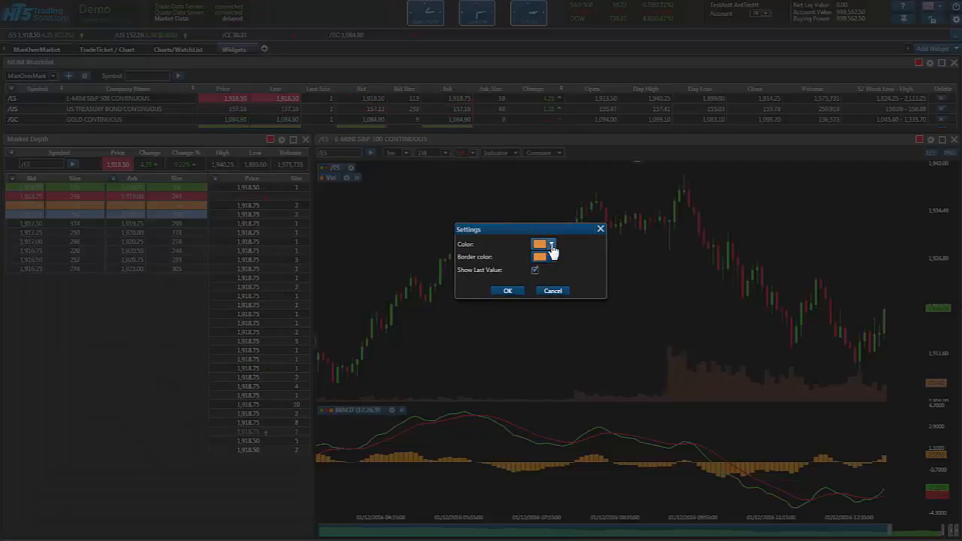
left_click(552, 243)
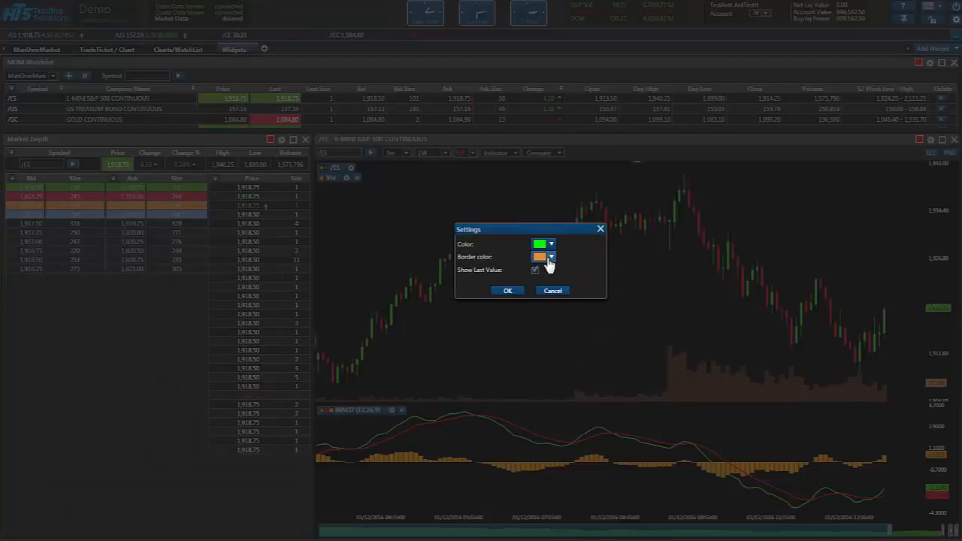
left_click(552, 257)
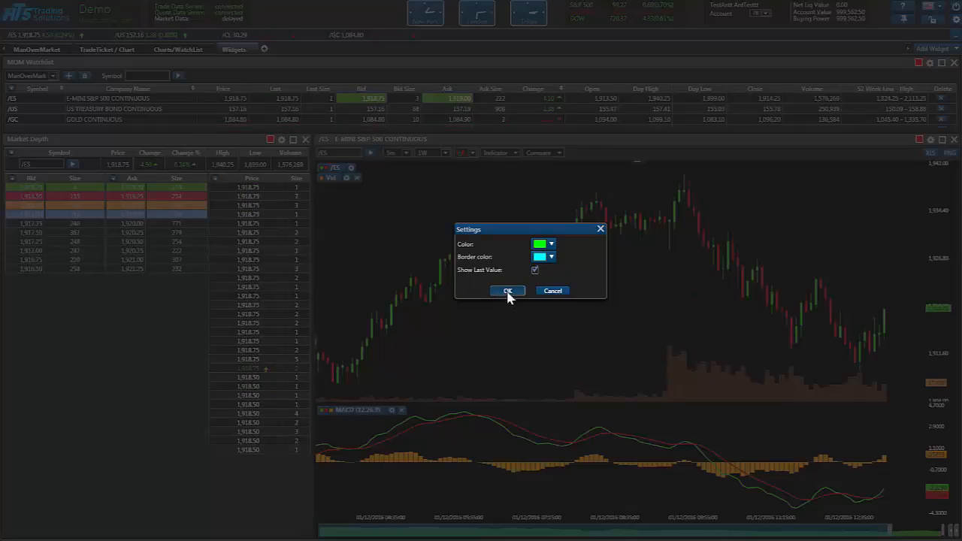
left_click(509, 292)
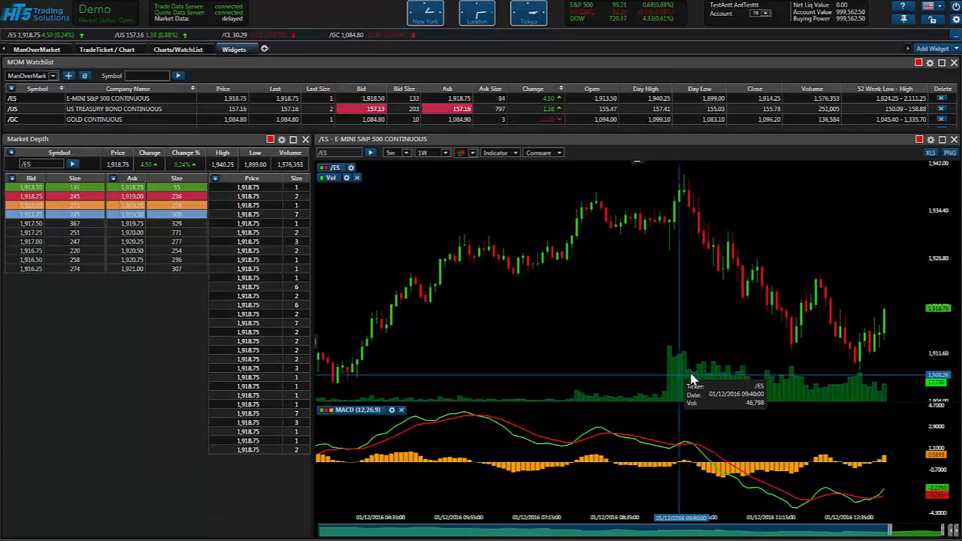
Step: Make the MACD histogram blue with thicker MACD and long lines
left_click(388, 410)
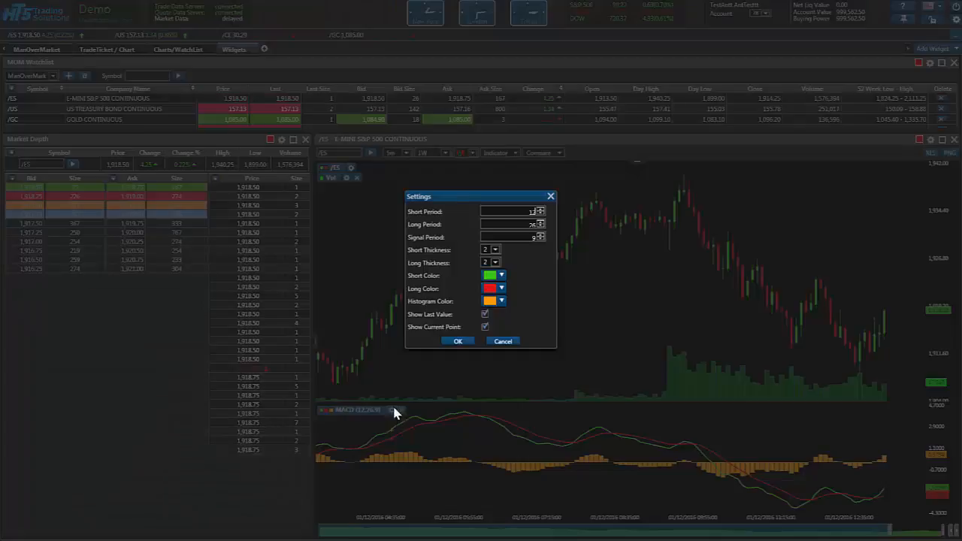
left_click(503, 301)
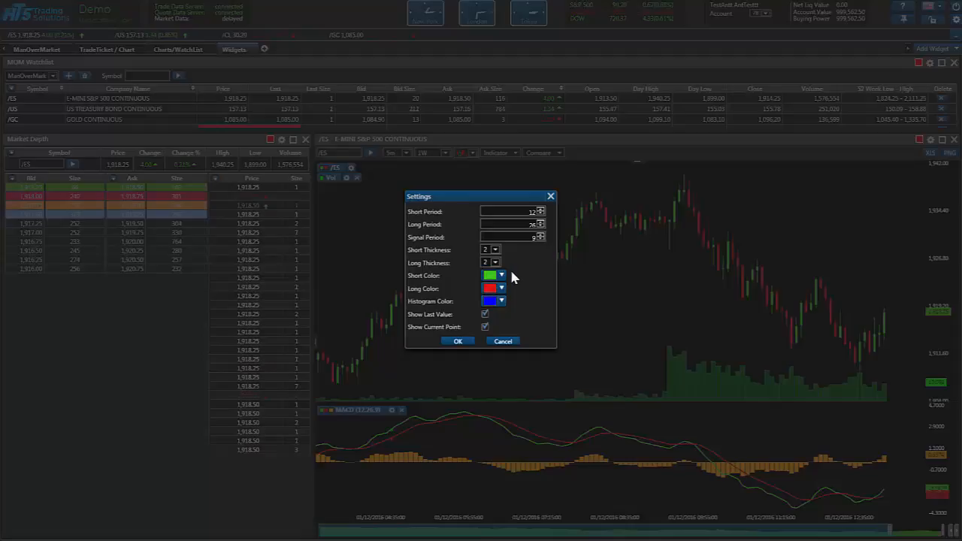
mouse_move(541, 290)
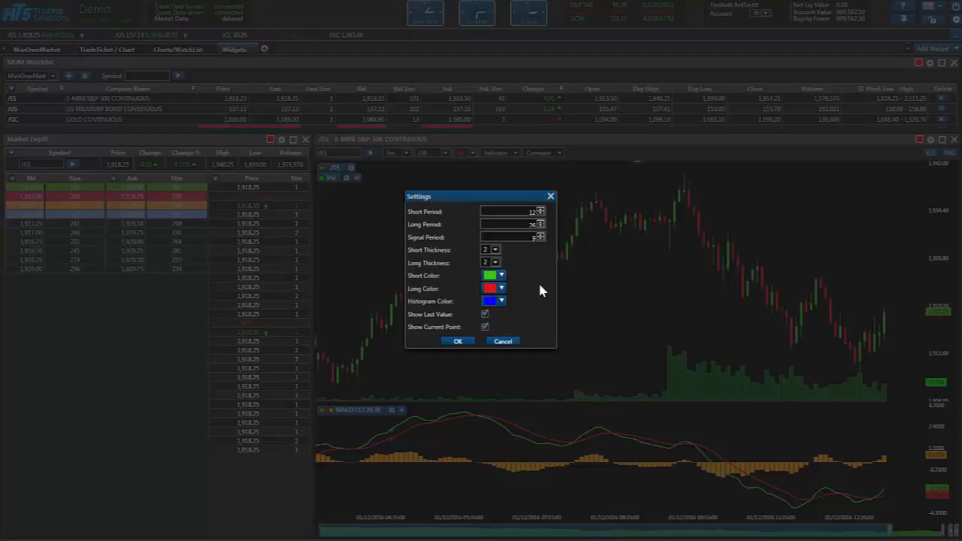
left_click(496, 247)
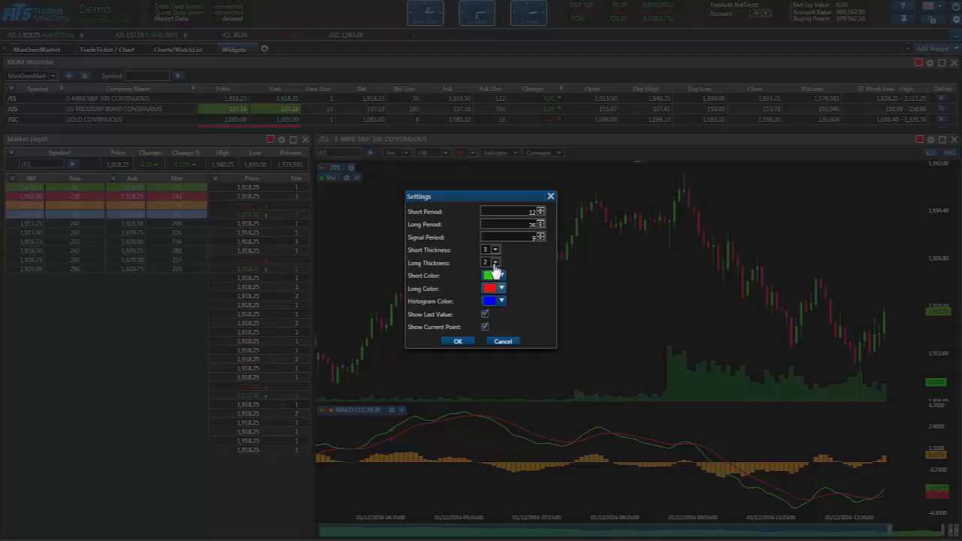
left_click(493, 262)
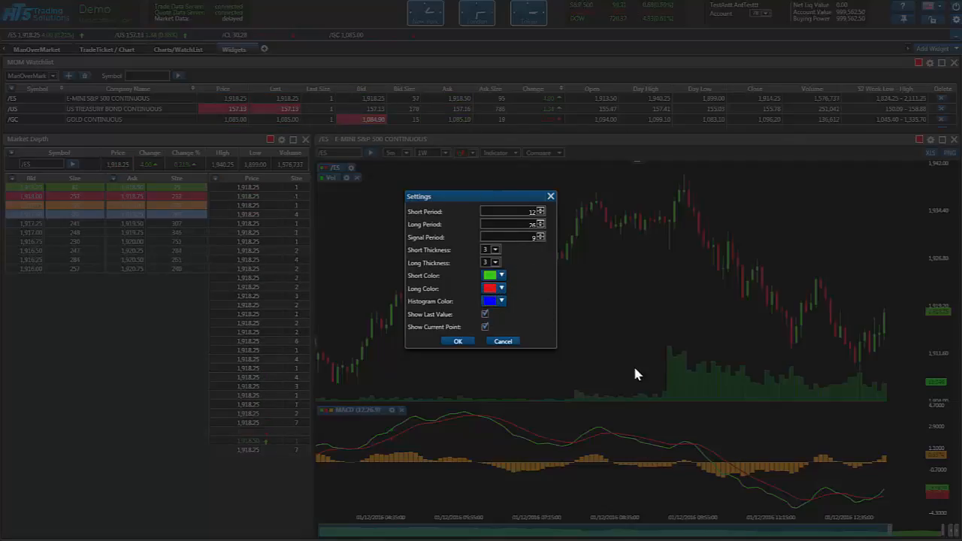
left_click(457, 340)
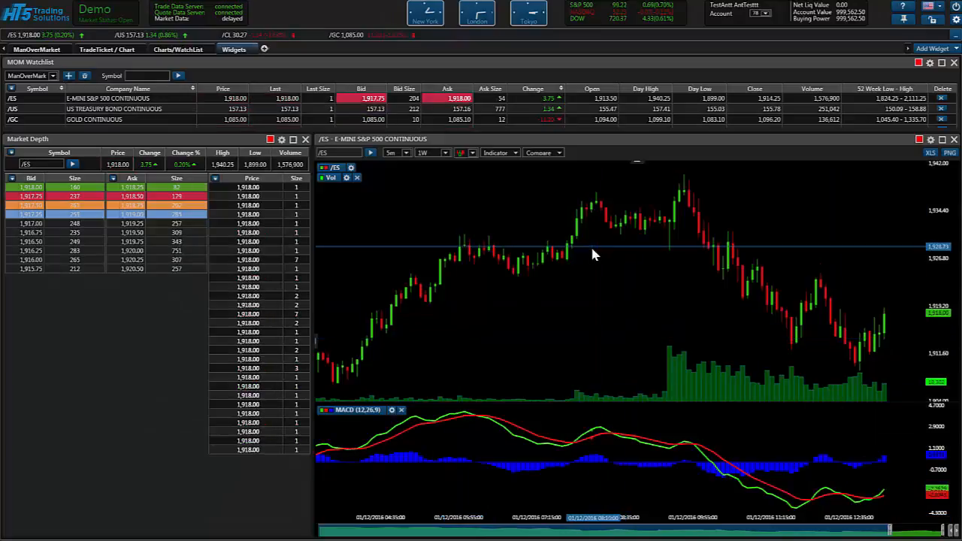
Step: Add a 15-period simple moving average and colour its line red
left_click(499, 153)
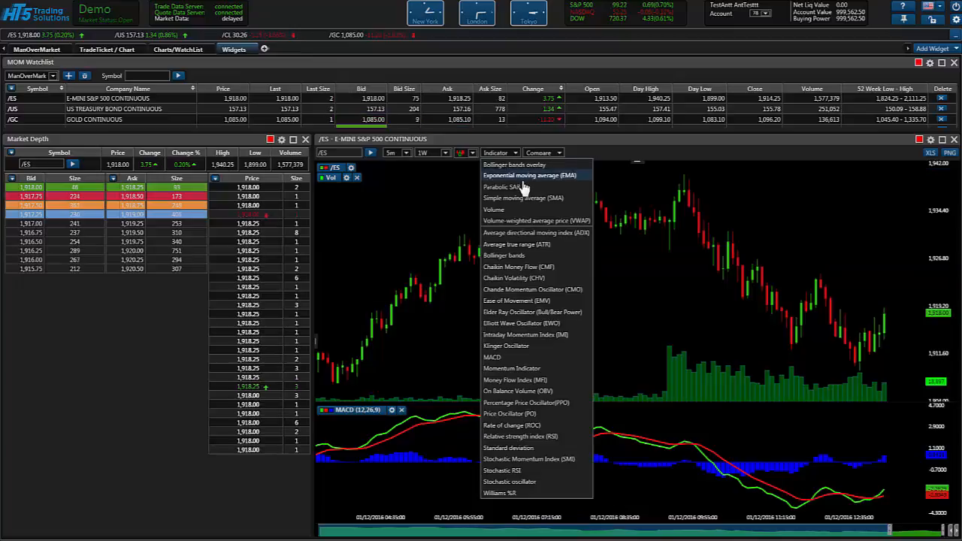
mouse_move(544, 198)
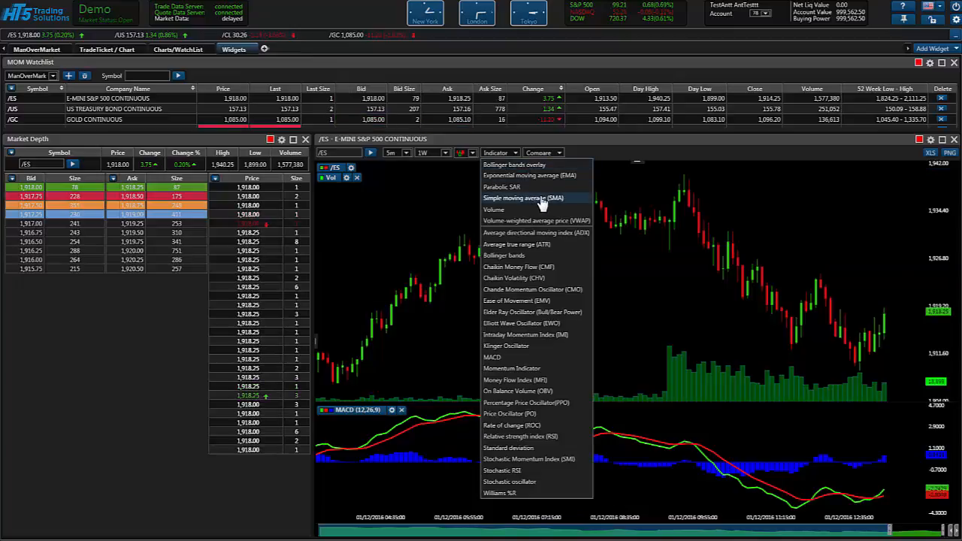
left_click(524, 198)
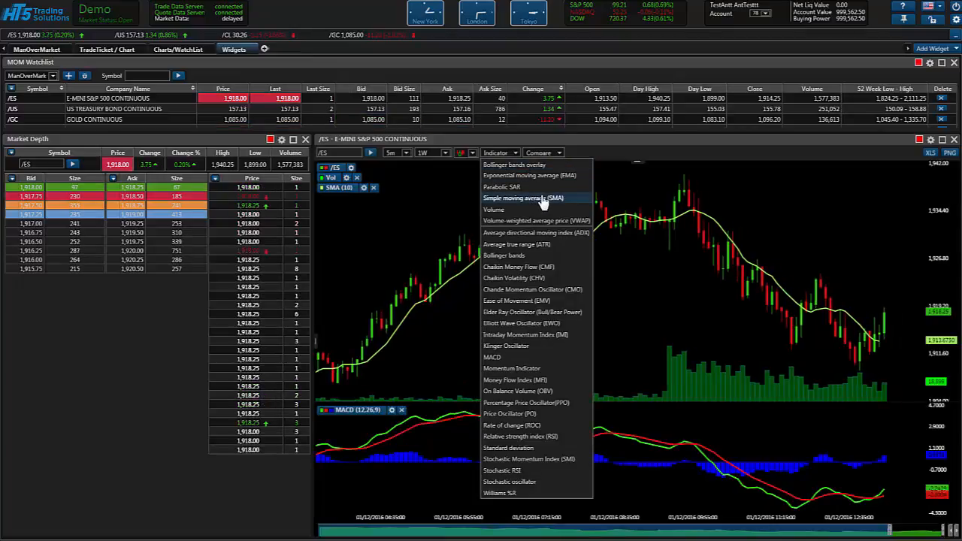
left_click(523, 198)
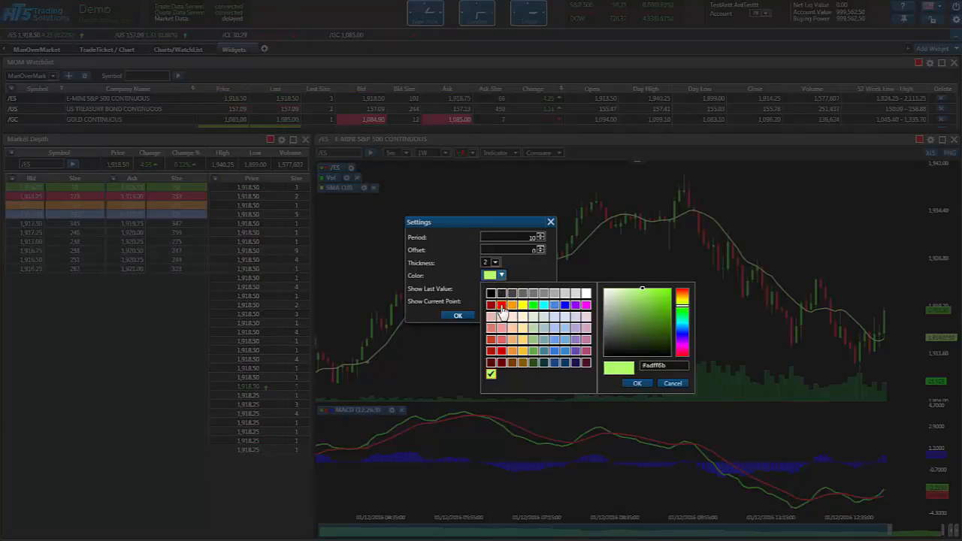
left_click(499, 304)
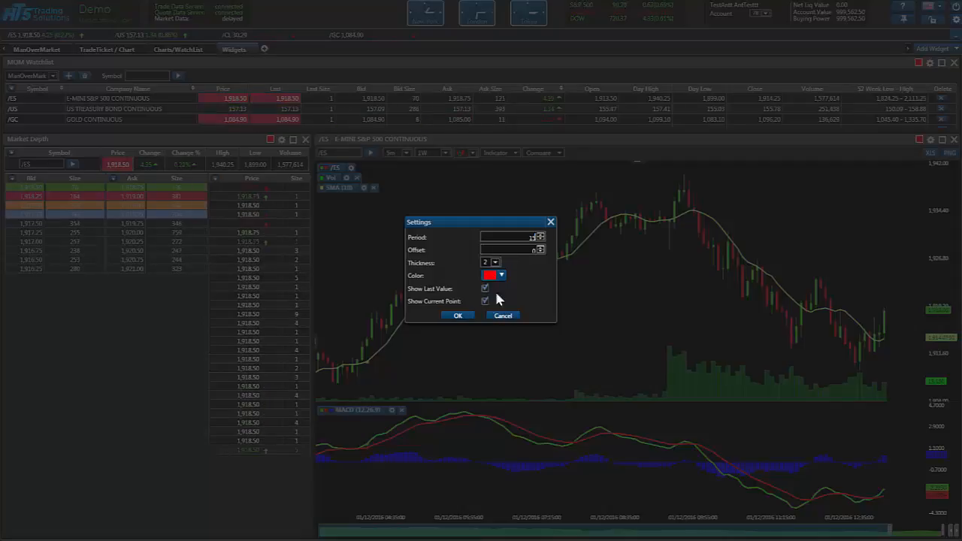
left_click(457, 316)
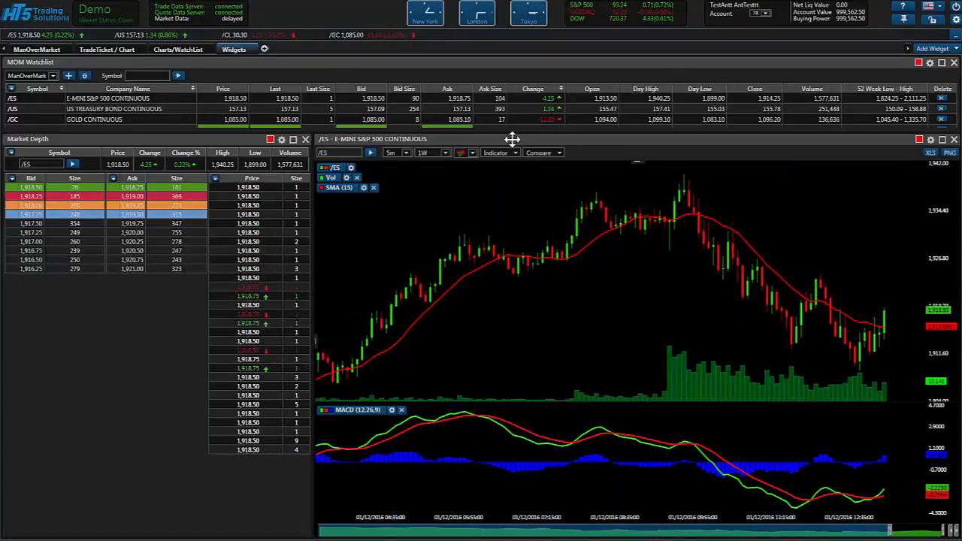
Step: Add a second simple moving average with period 25 drawn in cyan
left_click(499, 153)
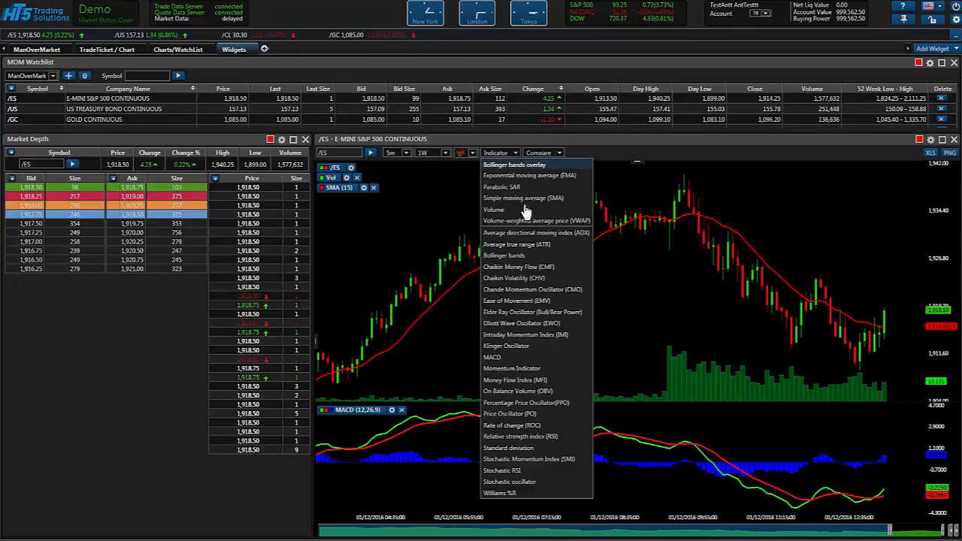
left_click(524, 199)
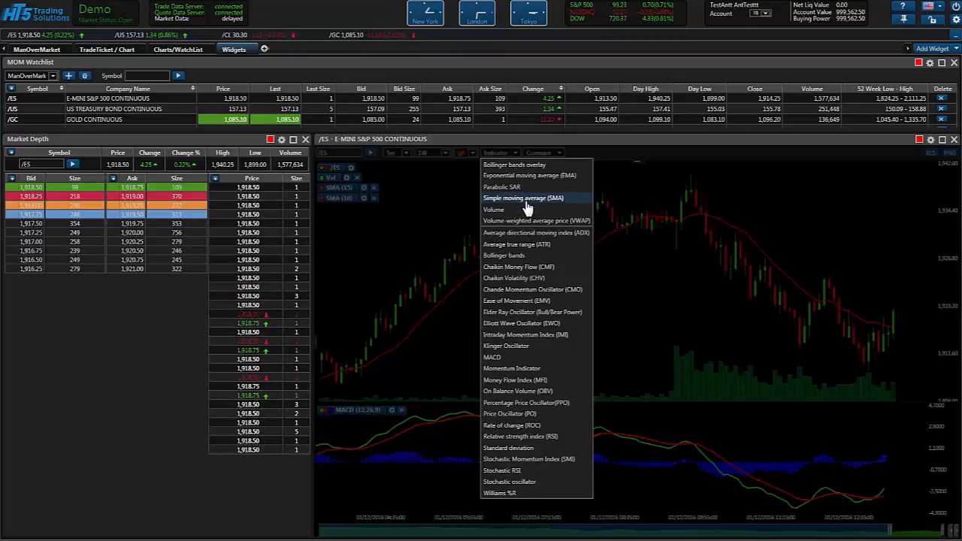
left_click(525, 198)
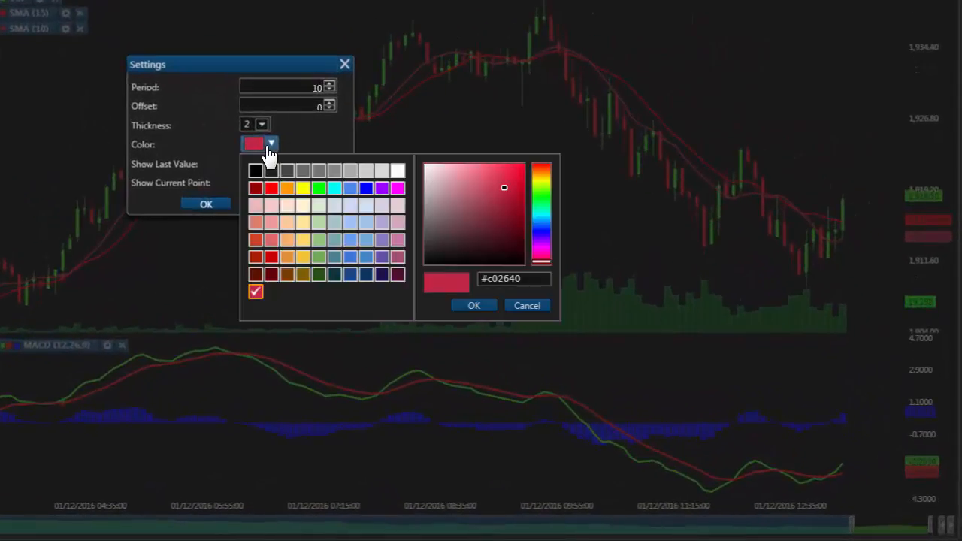
left_click(346, 187)
type("25")
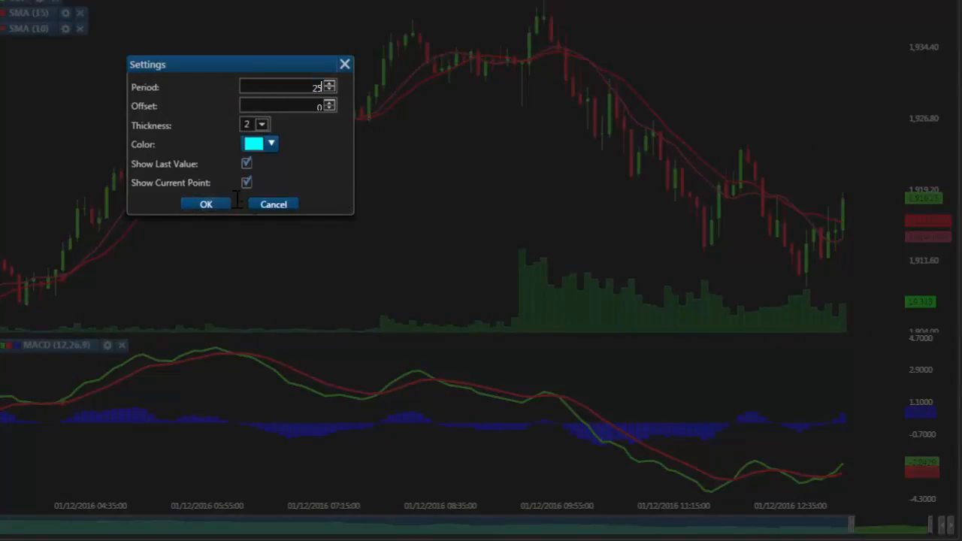
left_click(205, 205)
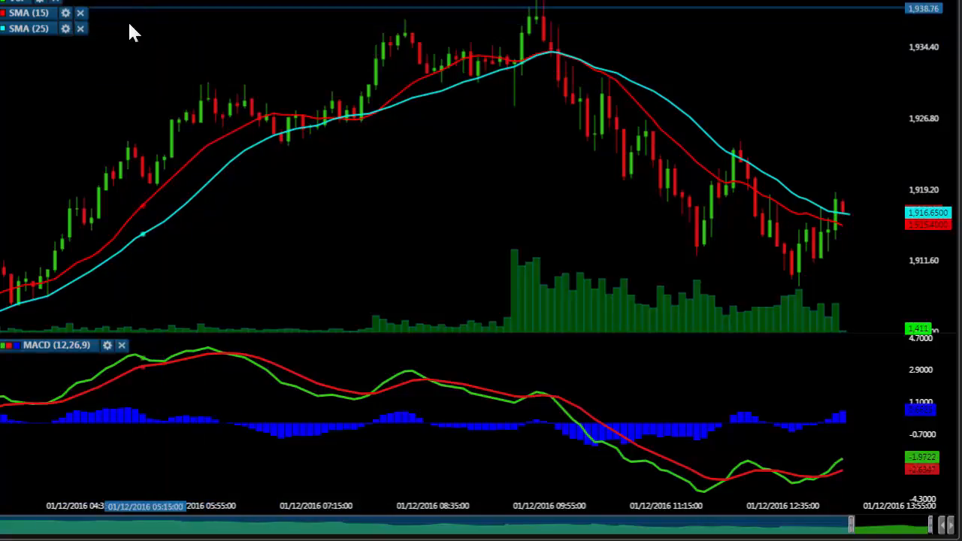
mouse_move(421, 164)
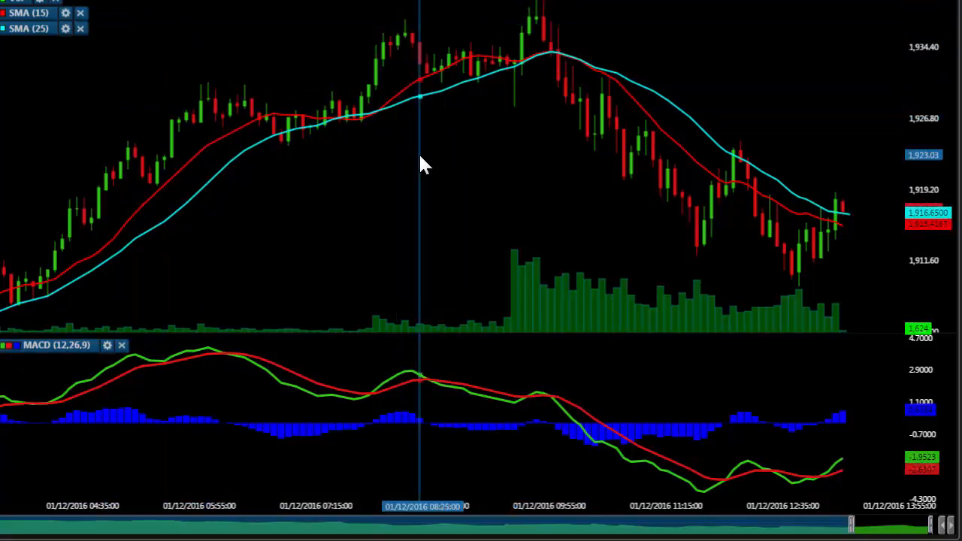